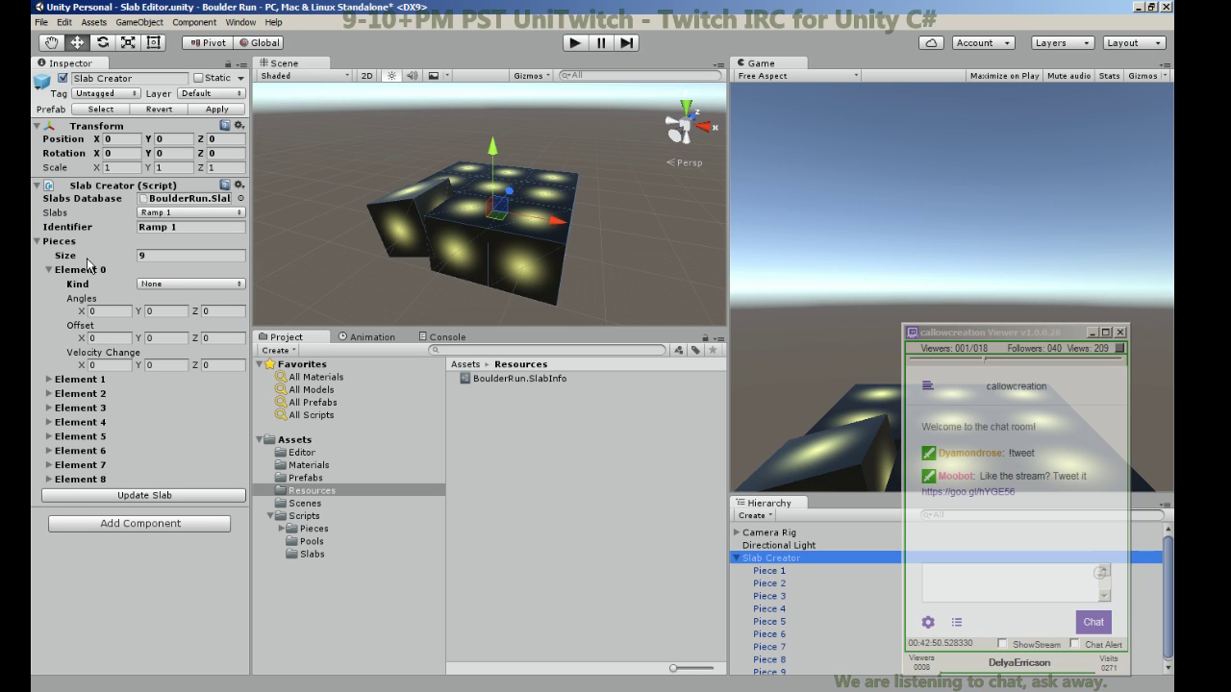
pyautogui.moveTo(195, 306)
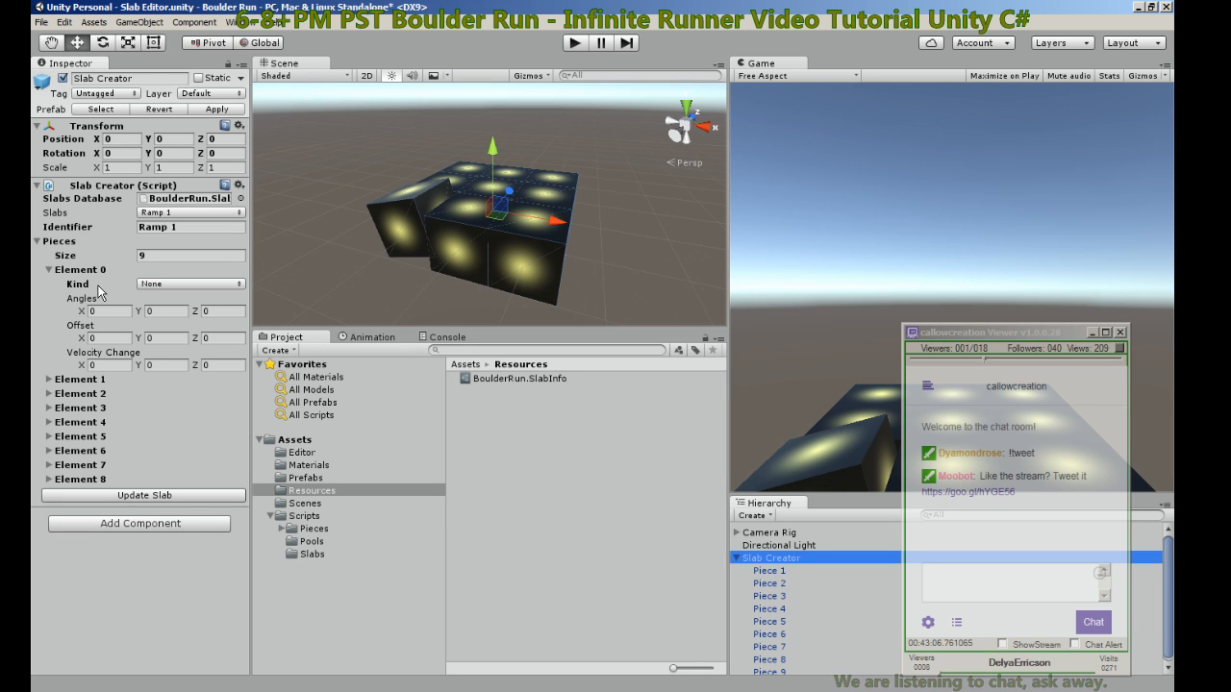
# Step: Start an element lookup with m_PiecesProperty after BeginChangeCheck, then discard the half-written line
pyautogui.click(93, 311)
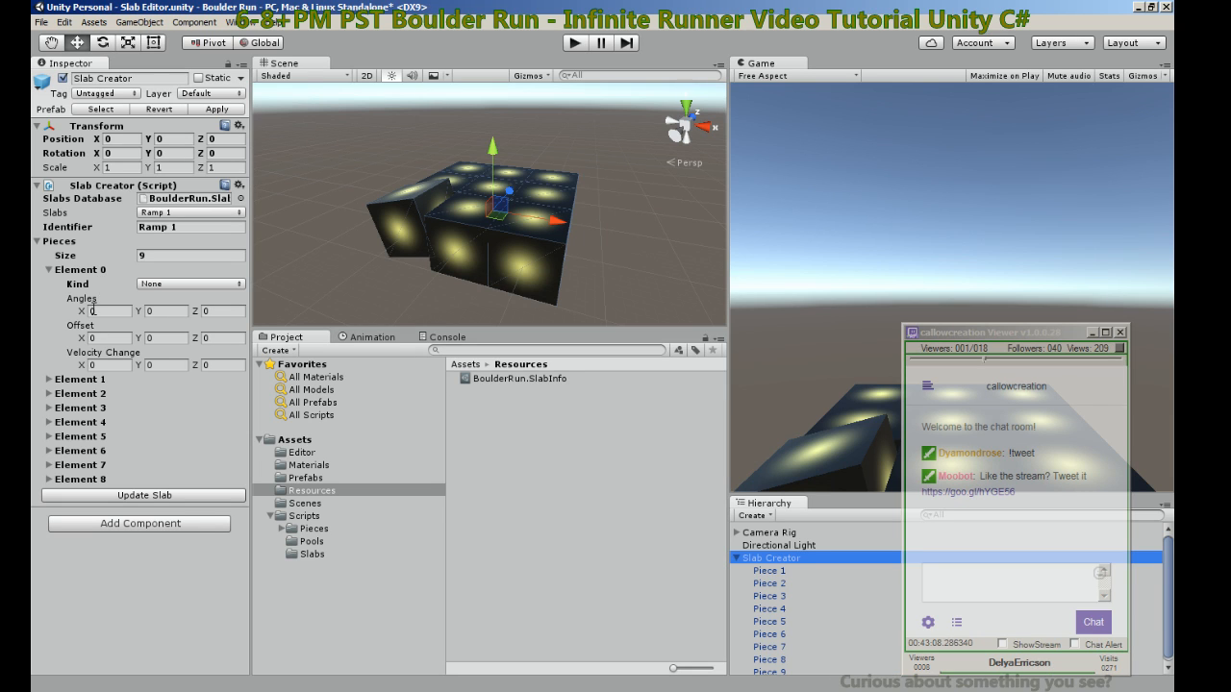
pyautogui.moveTo(100, 297)
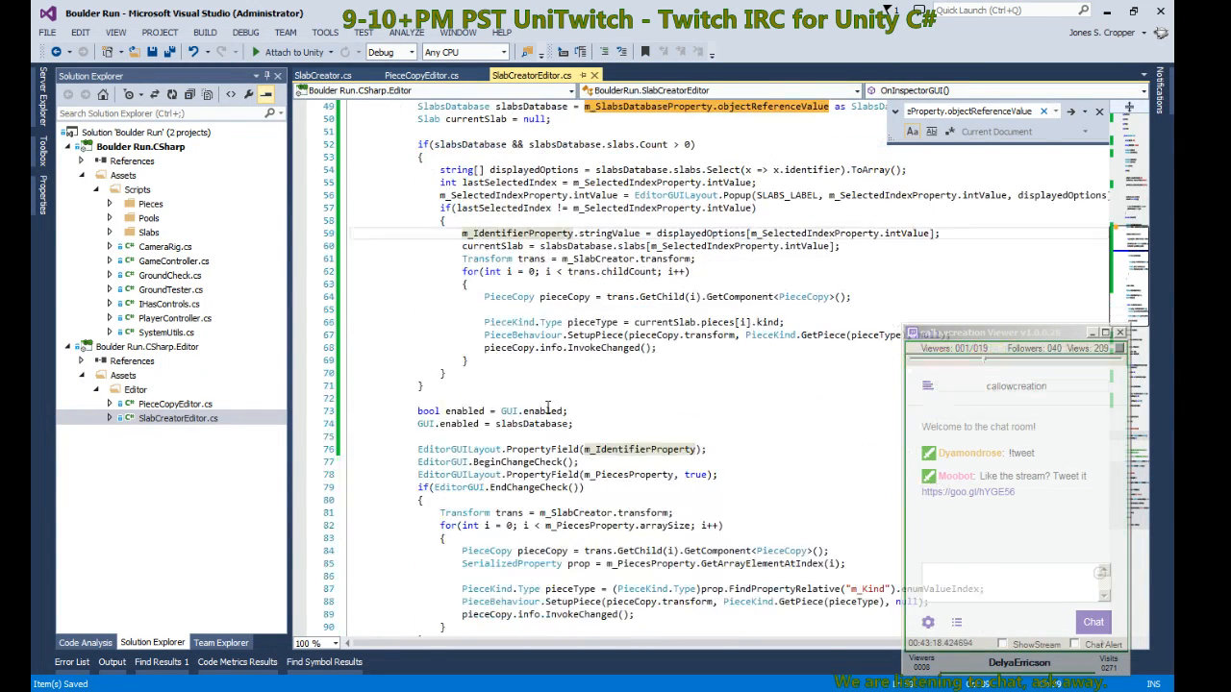
pyautogui.scroll(-3)
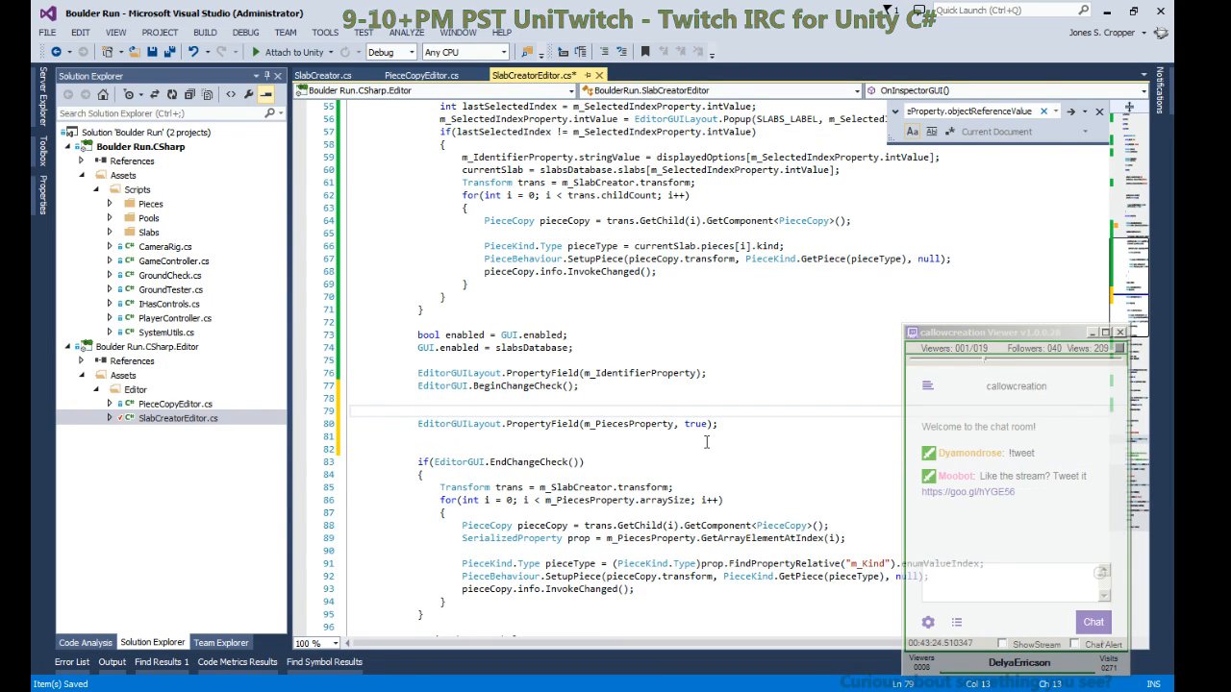
pyautogui.doubleClick(619, 425)
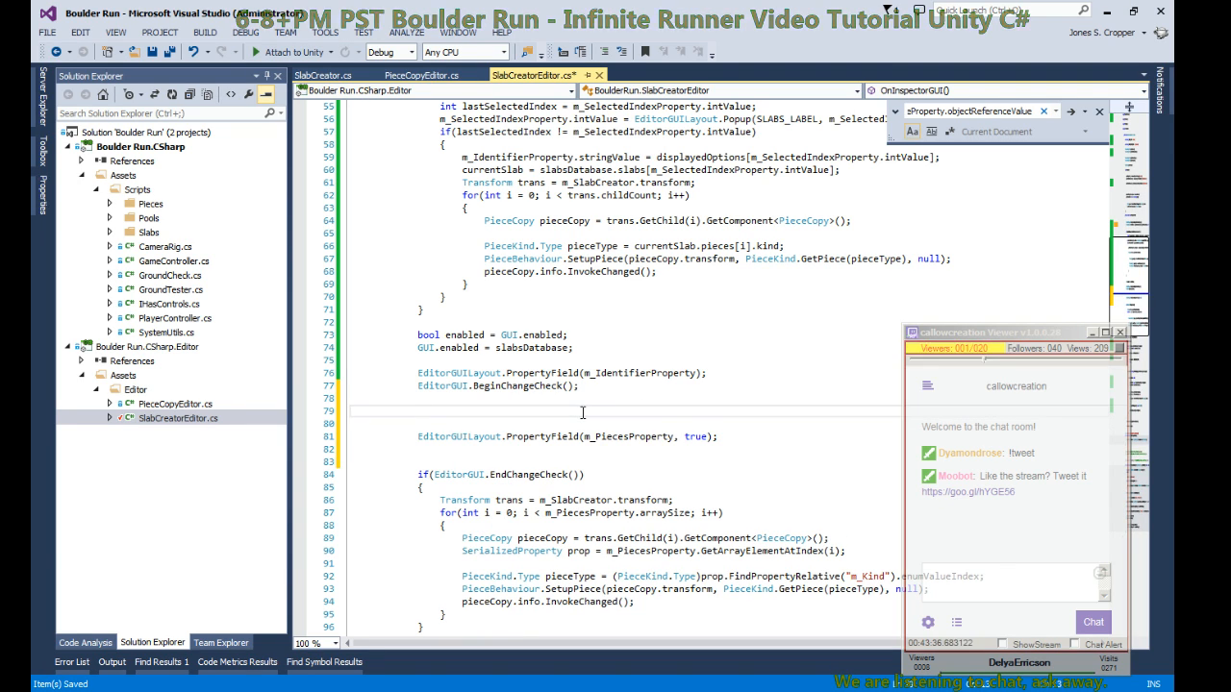
pyautogui.write('m_PiecesProperty.GetArrayElementAtIndex')
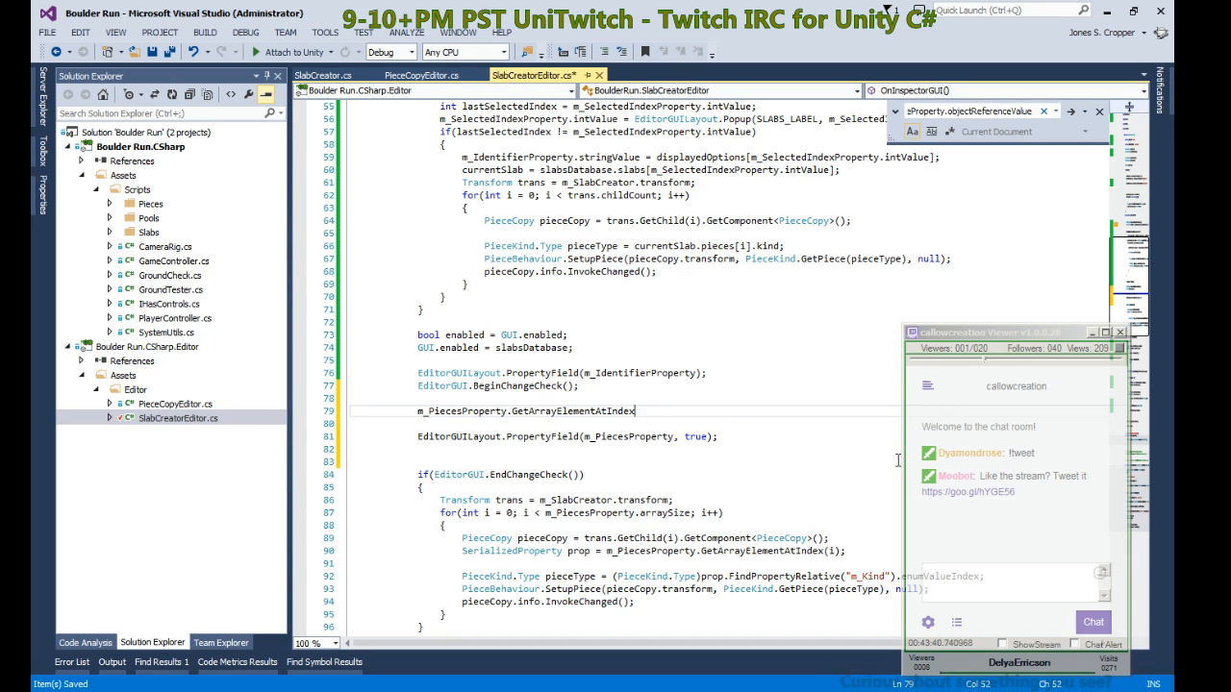
pyautogui.write('(i')
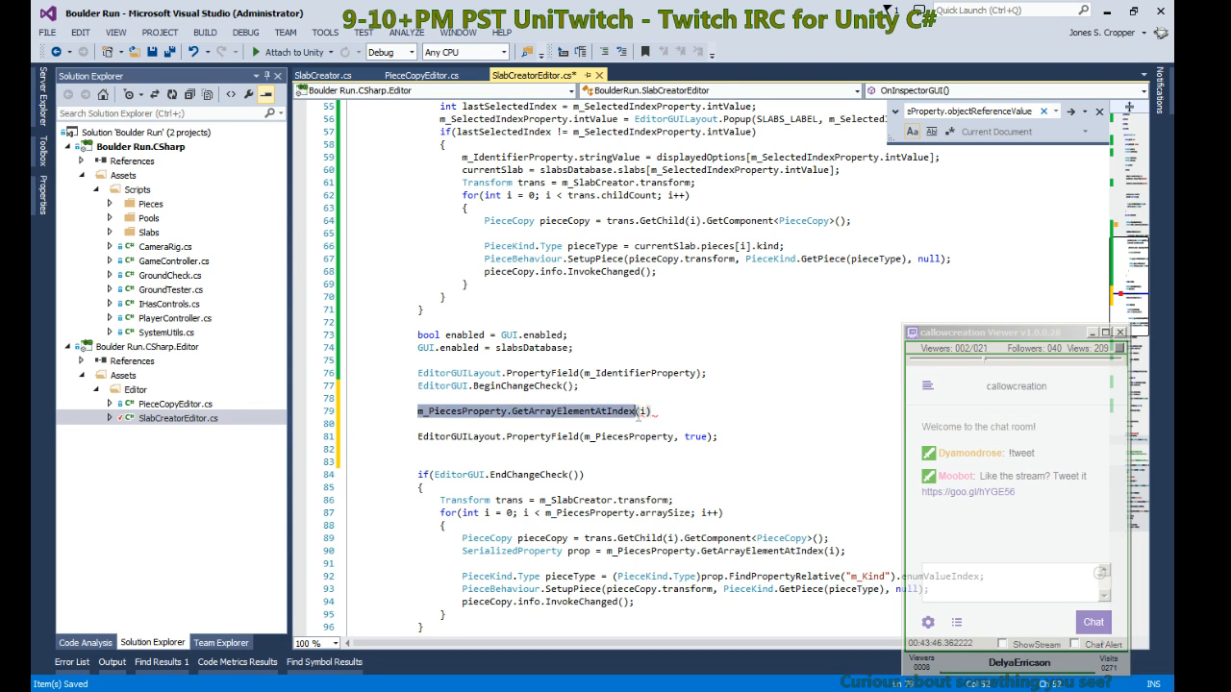
pyautogui.press('Delete')
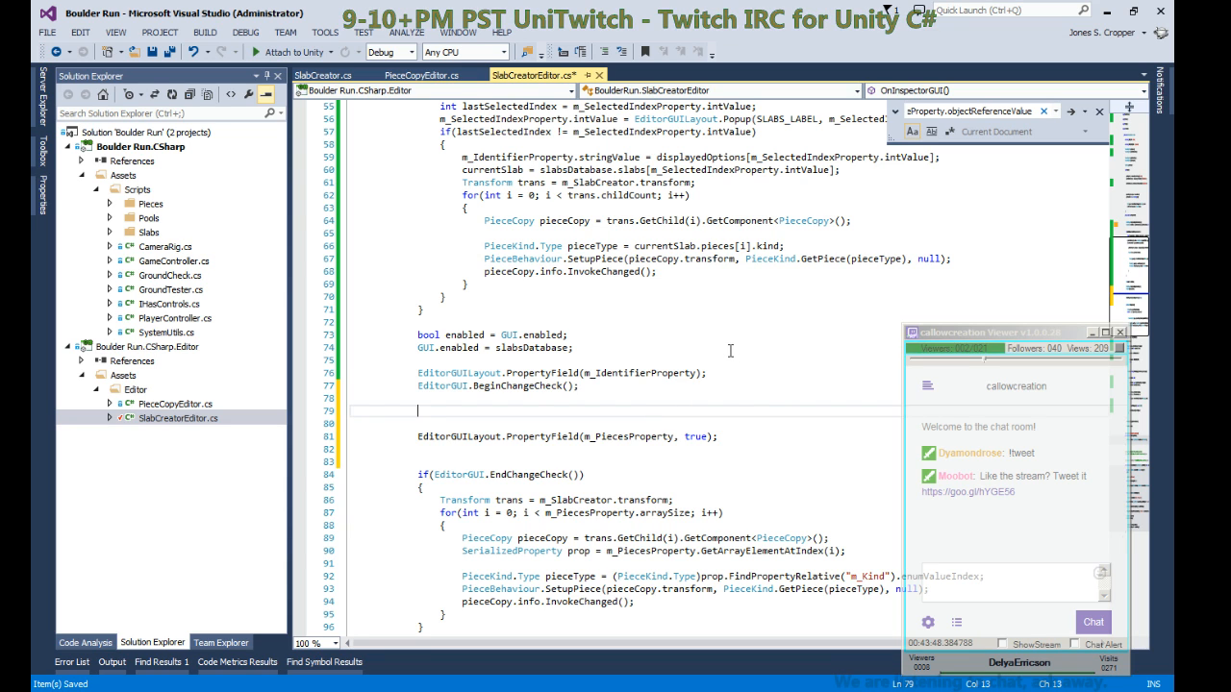
# Step: Write a for loop over m_PiecesProperty.arraySize fetching each element into SerializedProperty prop
pyautogui.write('for(int i = 0; i < length; i++')
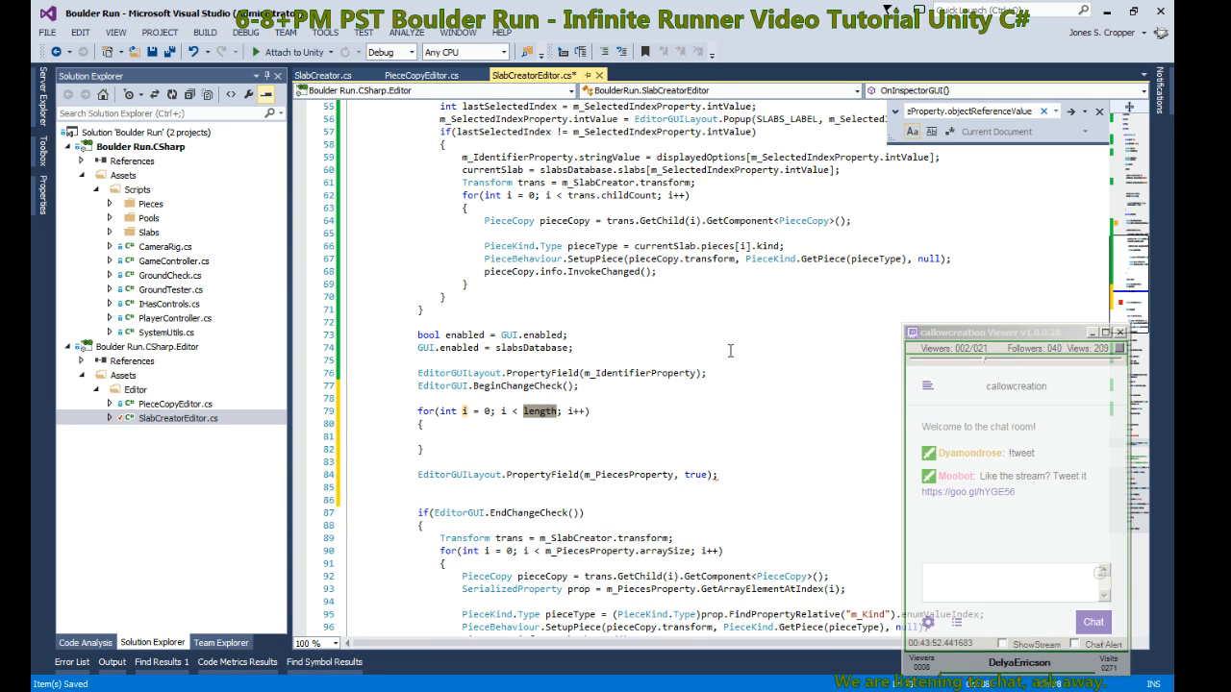
pyautogui.write('m_PiecesProperty')
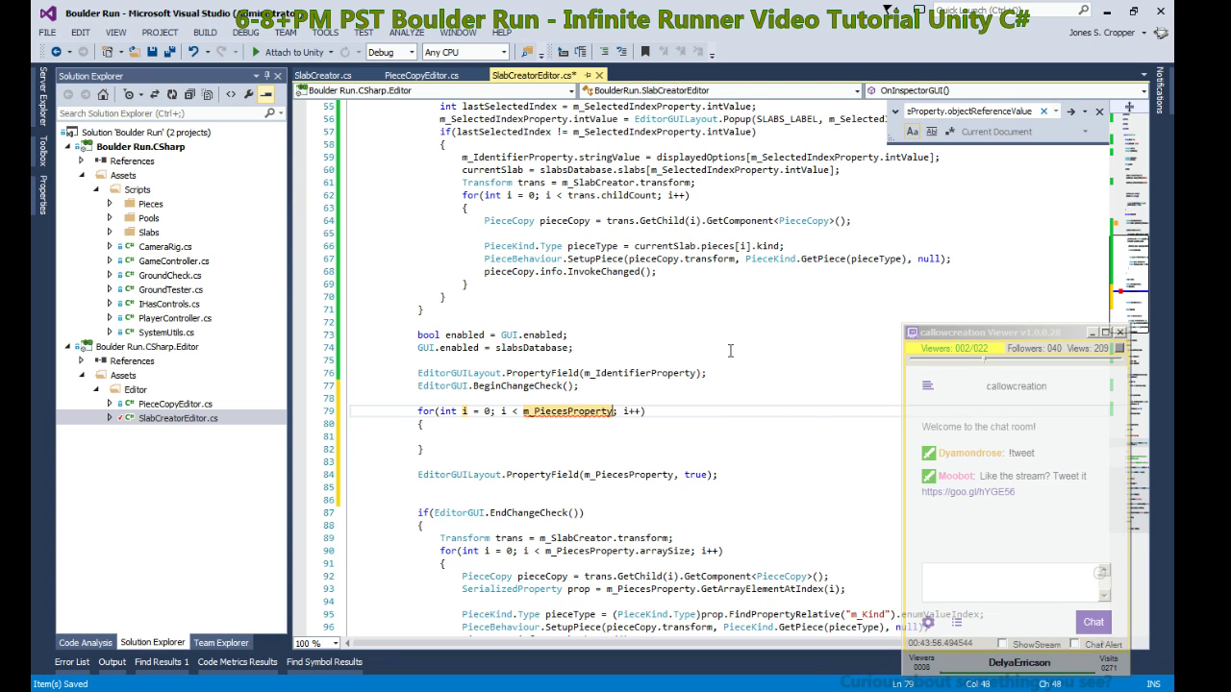
pyautogui.write('.arraySize')
pyautogui.click(660, 436)
pyautogui.write('SerializedProperty prop = m_PiecesProperty.GetArrayElementAtIndex(i);')
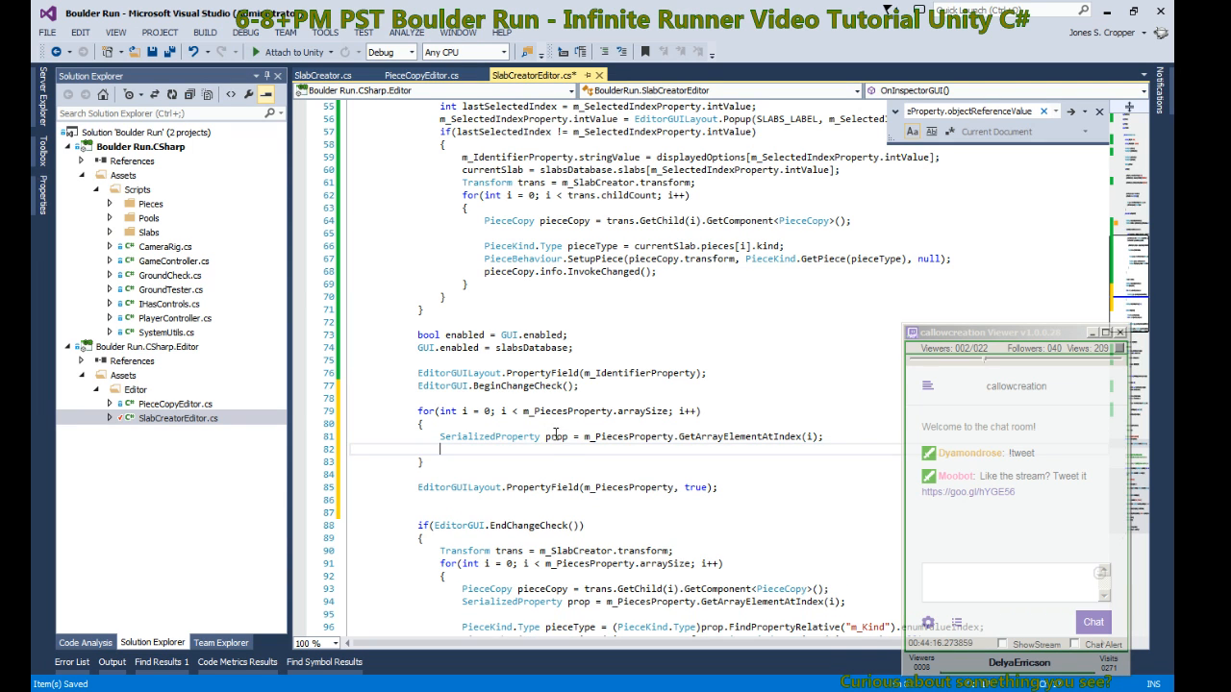
# Step: Replace the piece type line with pieceKindProp = prop.FindPropertyRelative("m_Kind") and draw it with PropertyField
pyautogui.scroll(-3)
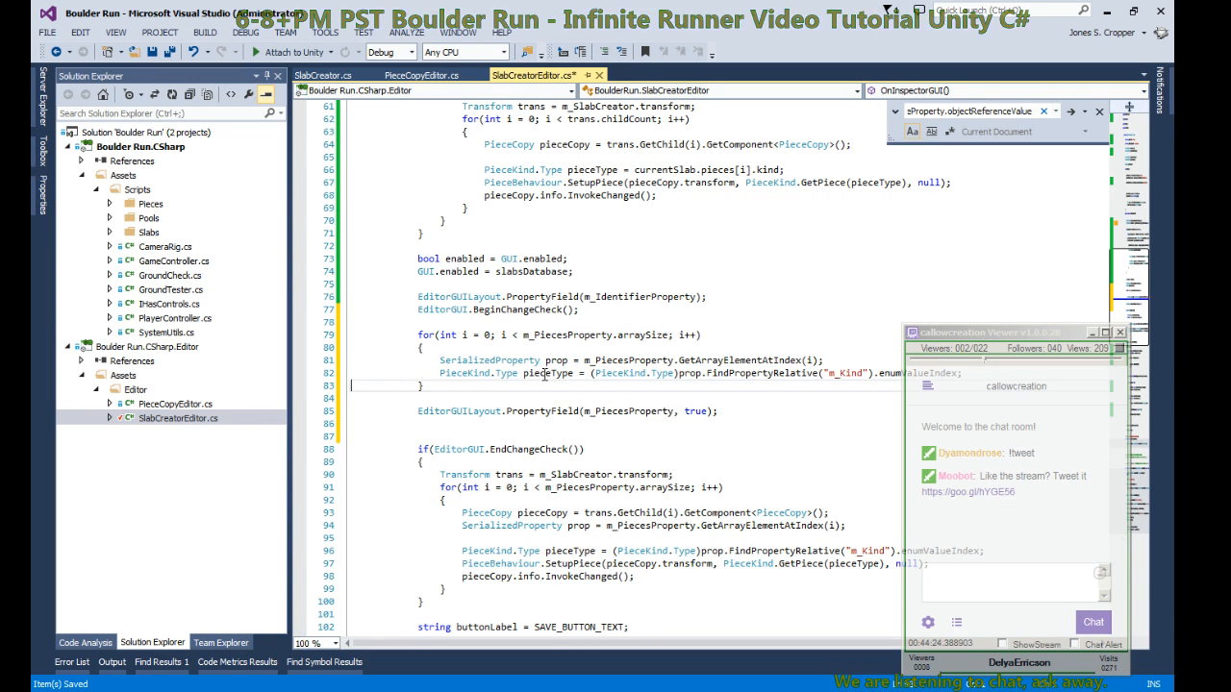
pyautogui.doubleClick(627, 373)
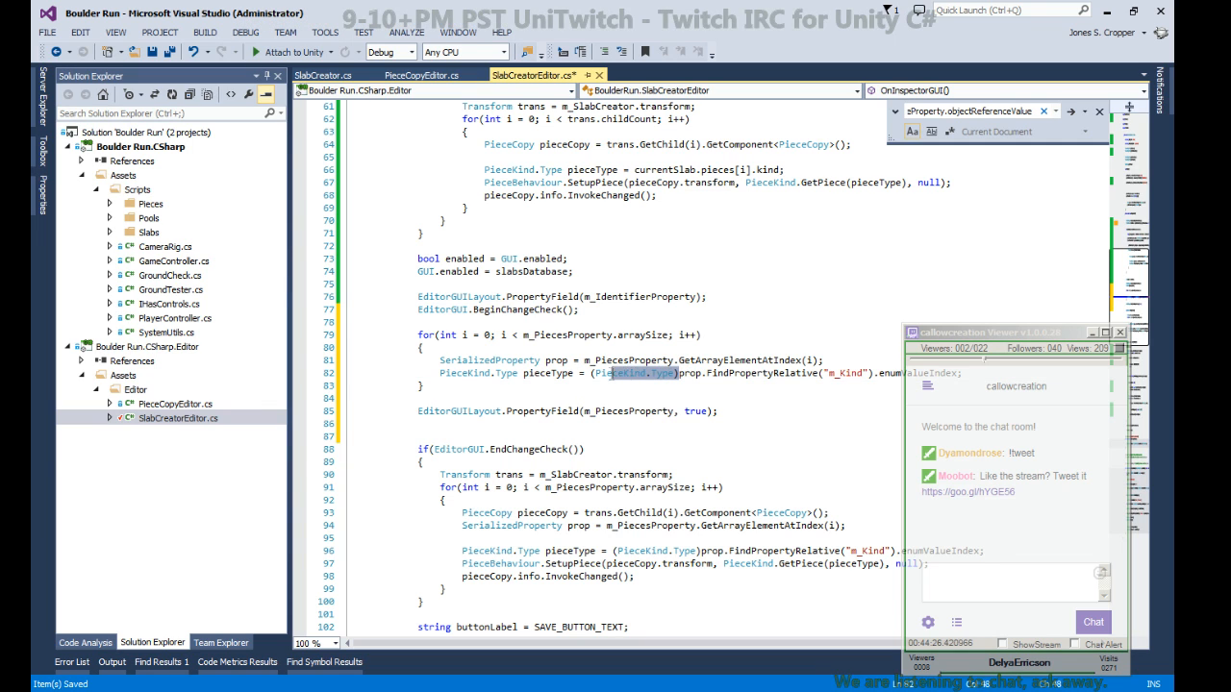
pyautogui.doubleClick(489, 360)
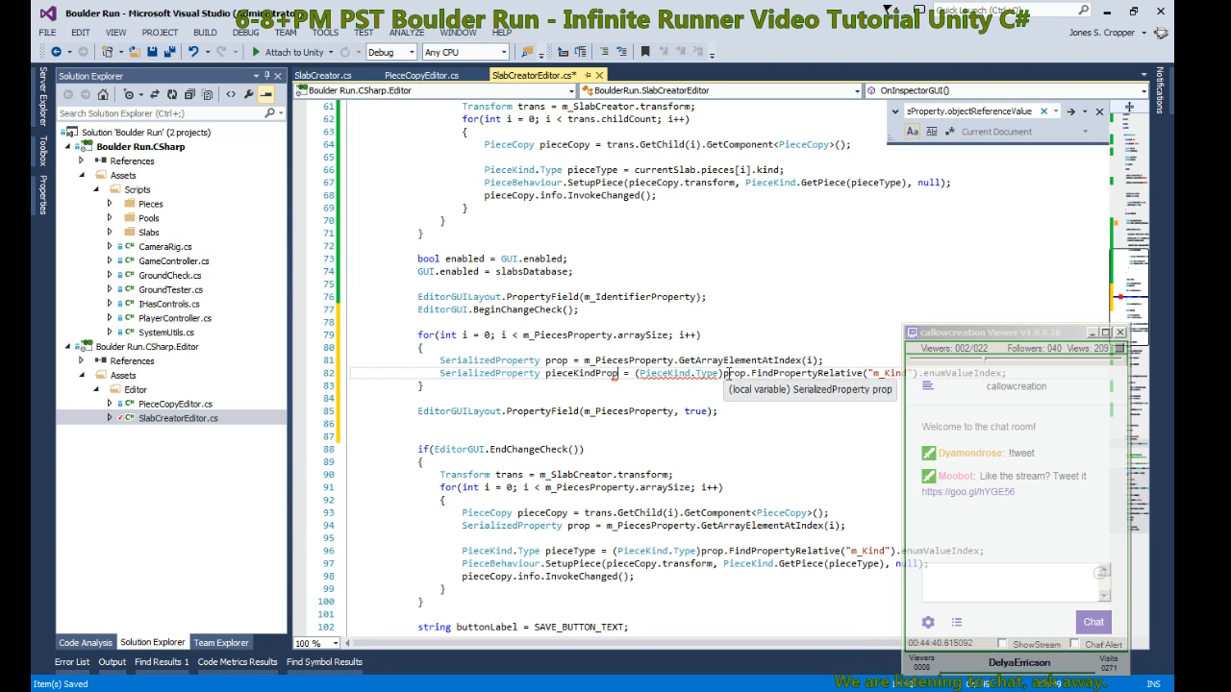
pyautogui.doubleClick(676, 373)
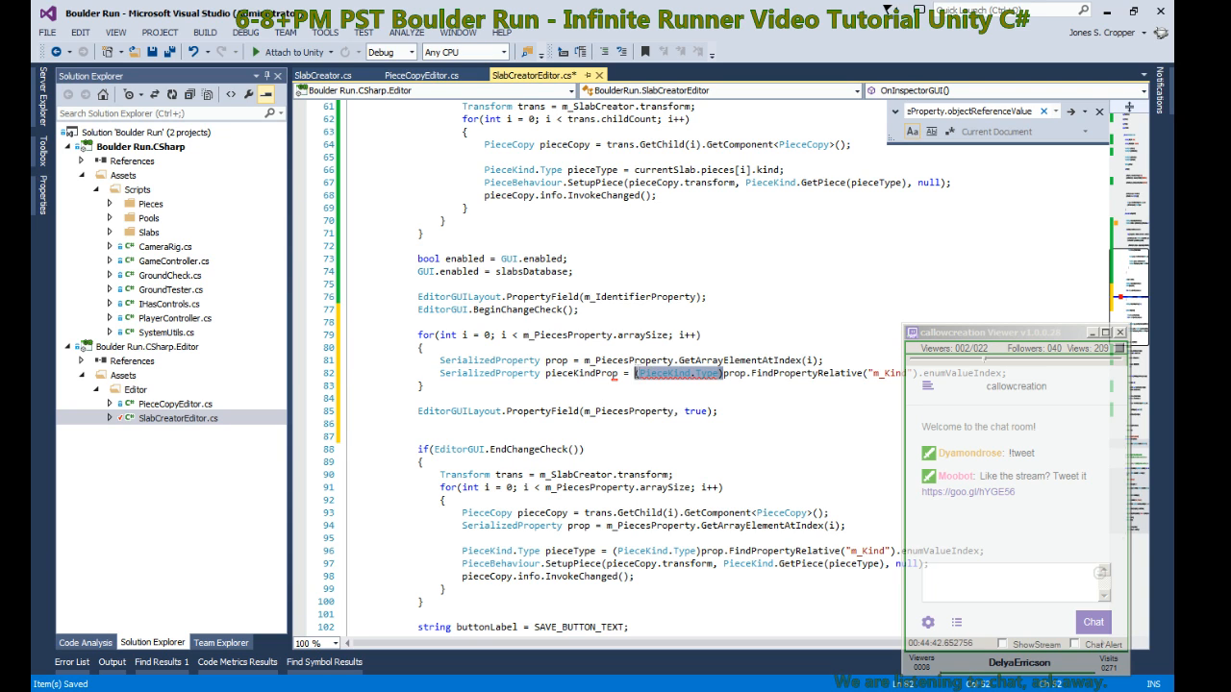
pyautogui.click(856, 373)
pyautogui.write('EditorGUILayout.PropertyField(')
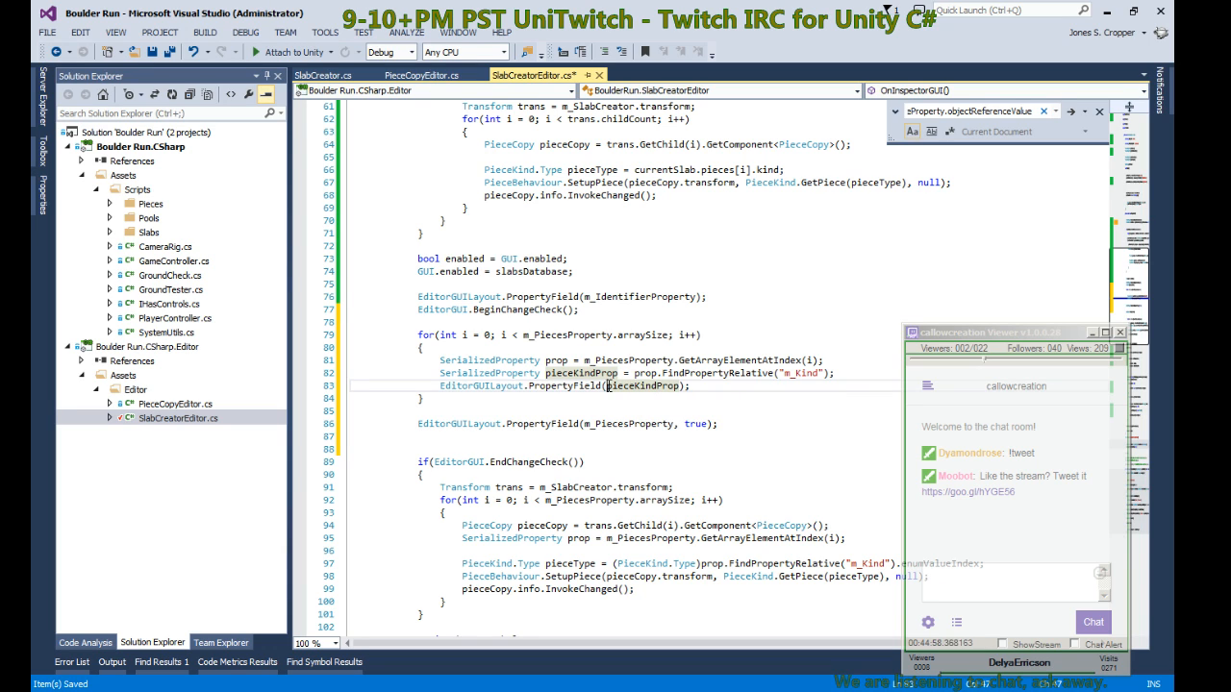
# Step: Pass a pieceKindLabel argument to the PropertyField call for pieceKindProp
pyautogui.write('pieceKind')
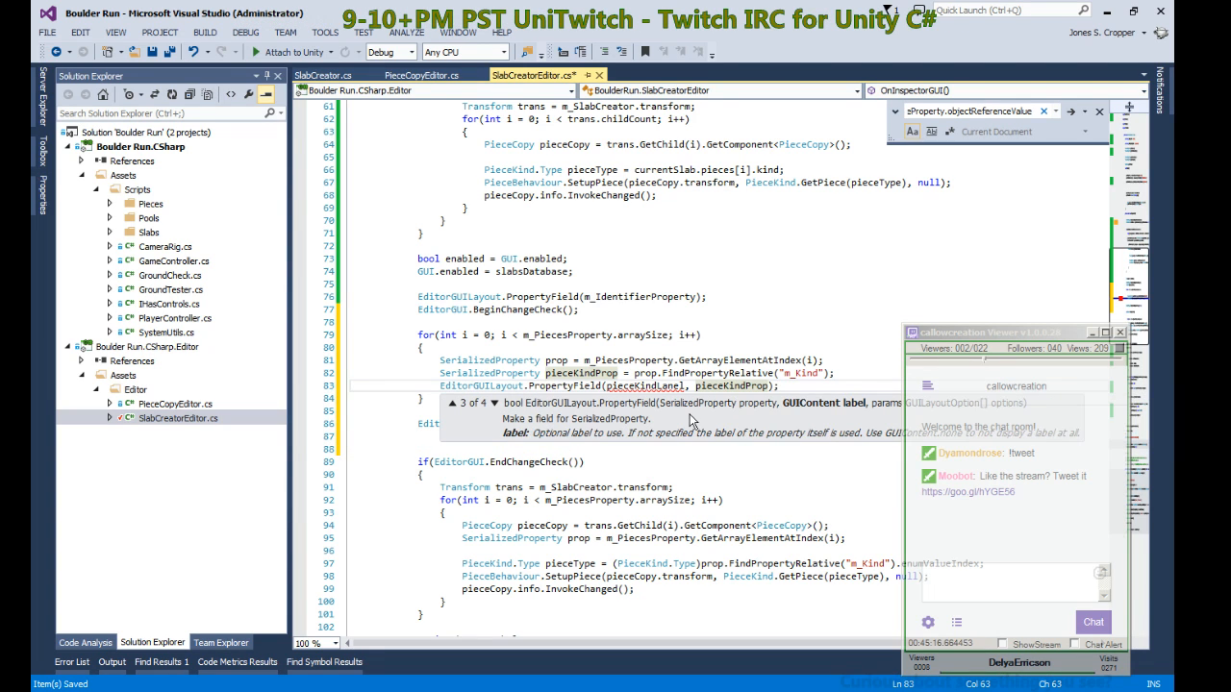
pyautogui.moveTo(665, 427)
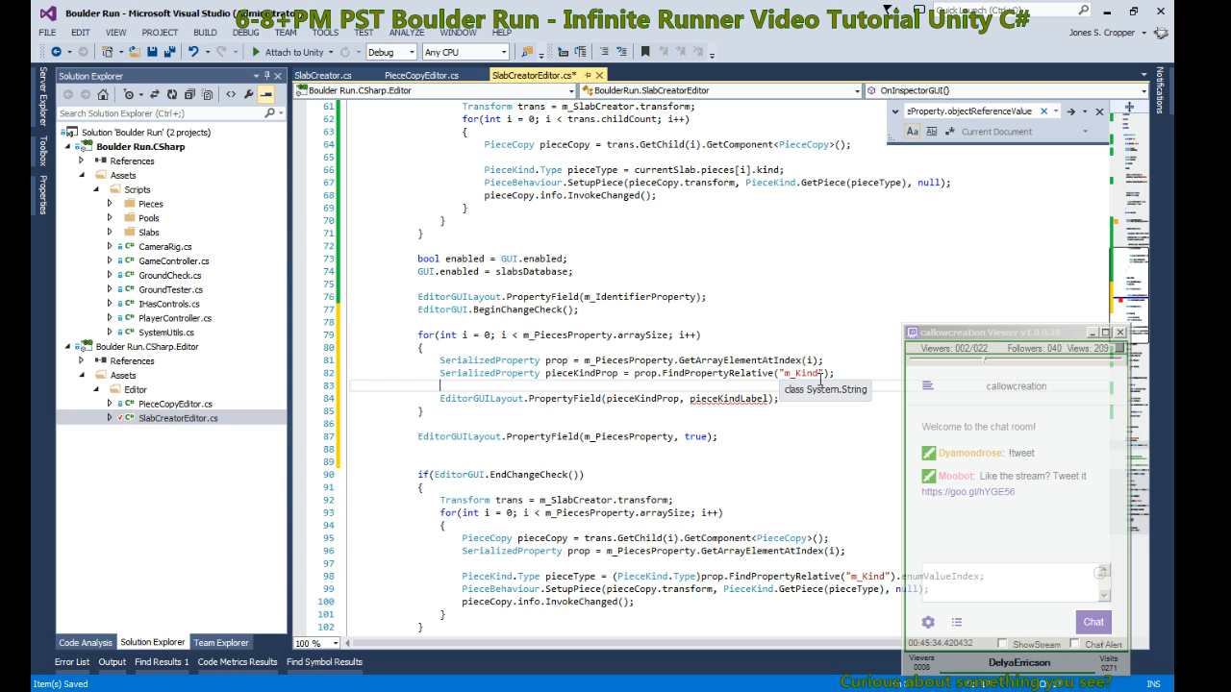
# Step: Declare GUIContent pieceKindLabel = new GUIContent(string.Concat("Kind ", i + 1)) above the field call
pyautogui.write('GUIContent')
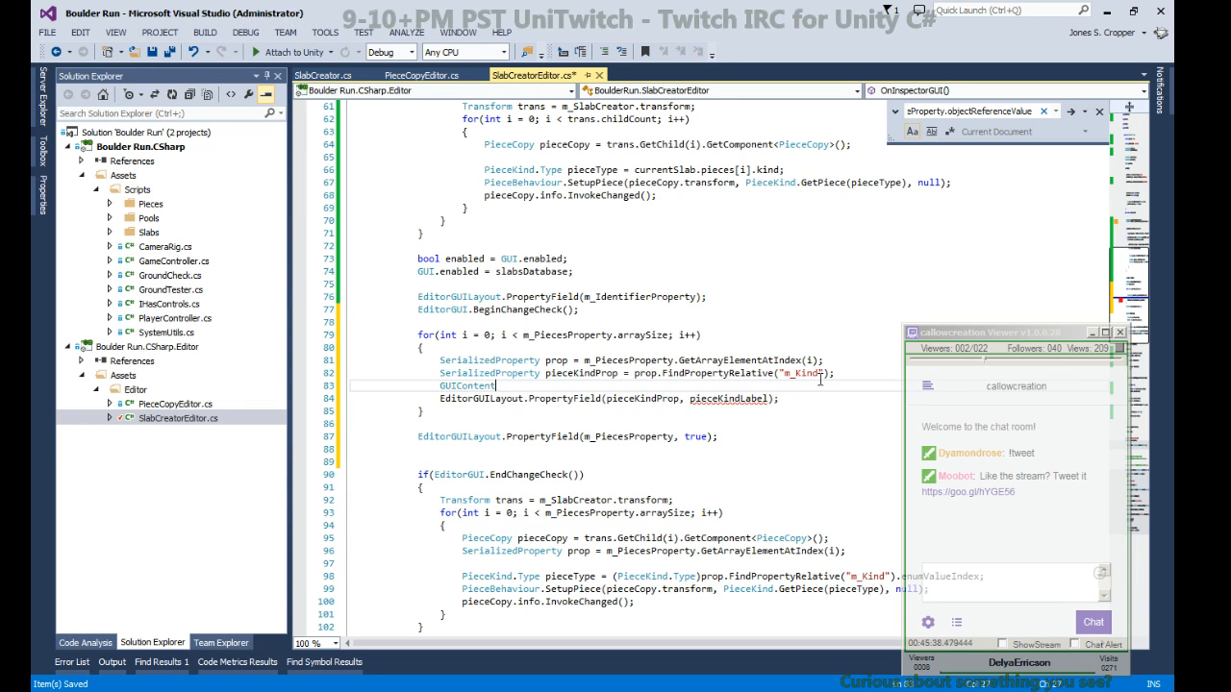
pyautogui.write('pieceKindLabel =')
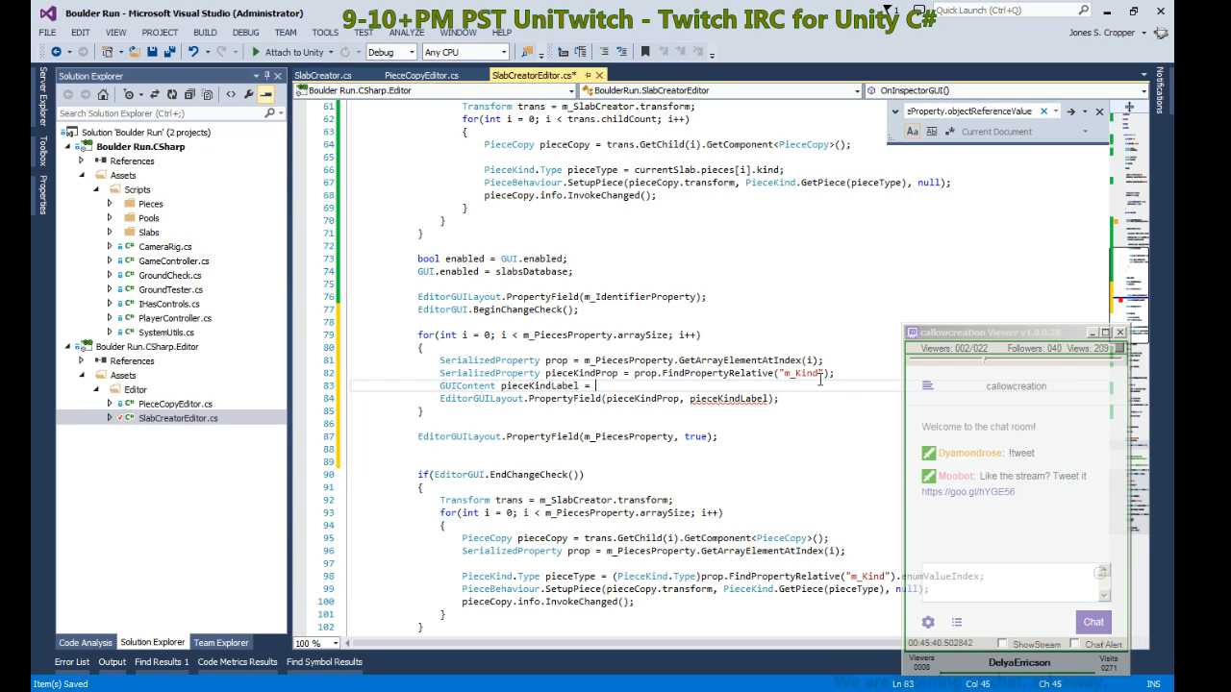
pyautogui.write('new GUIContent')
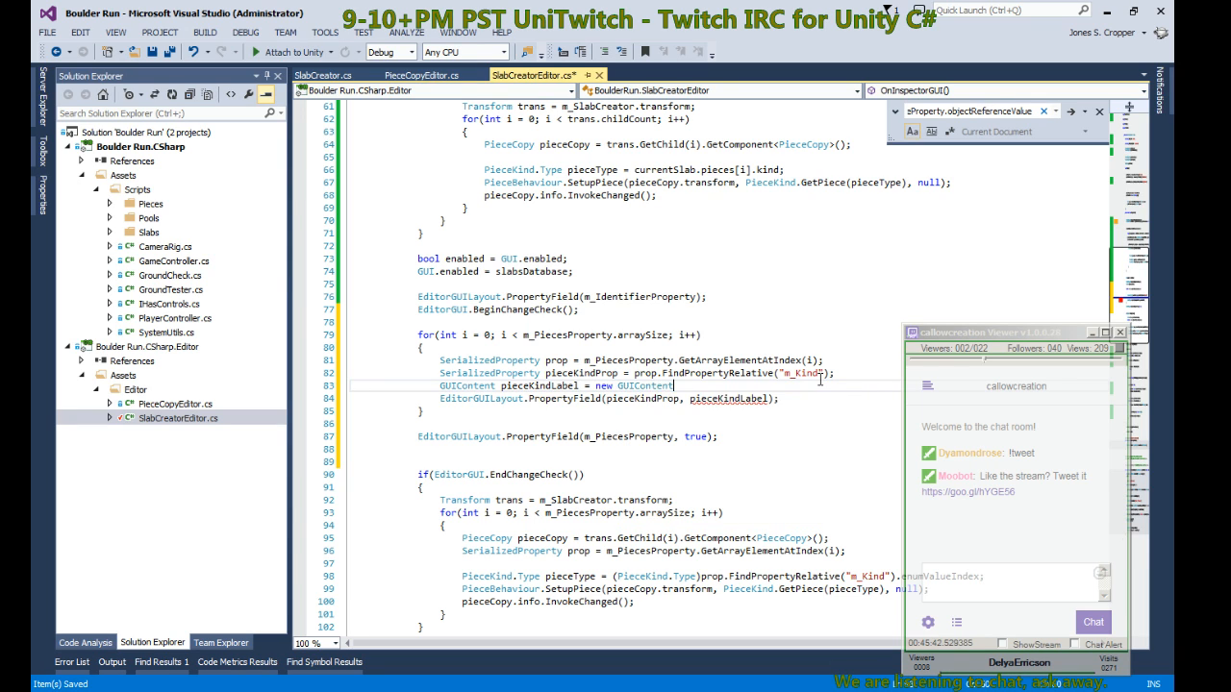
pyautogui.write('(')
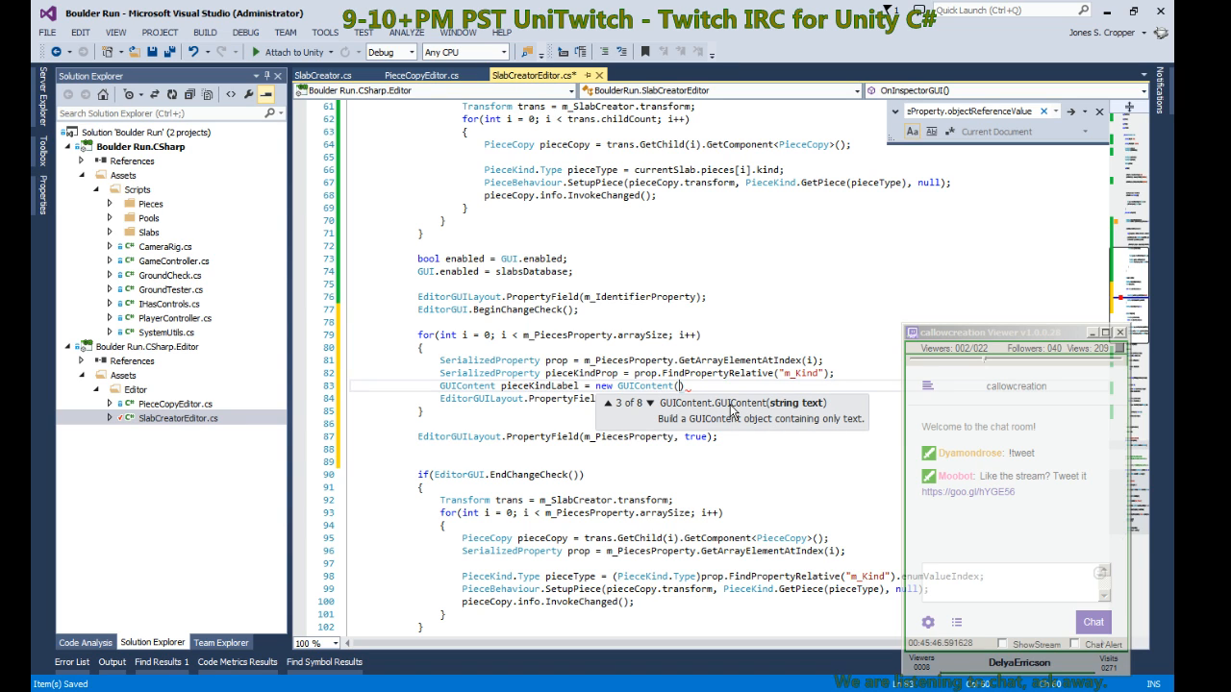
pyautogui.write('""')
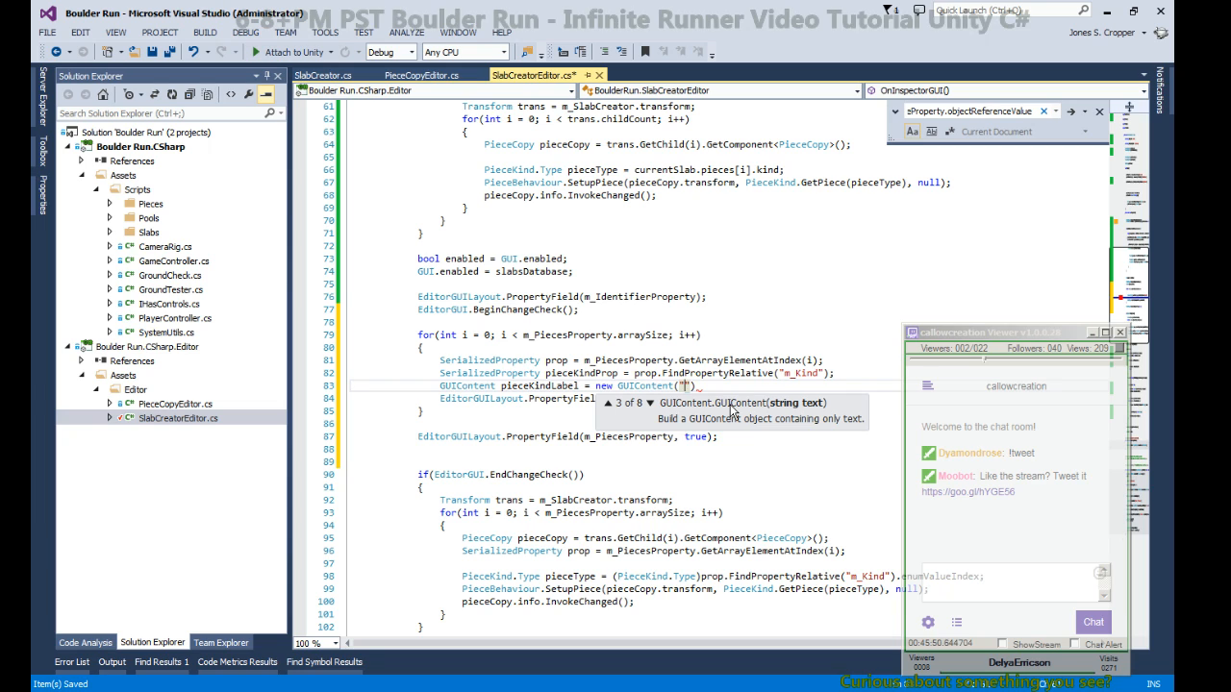
pyautogui.write('str')
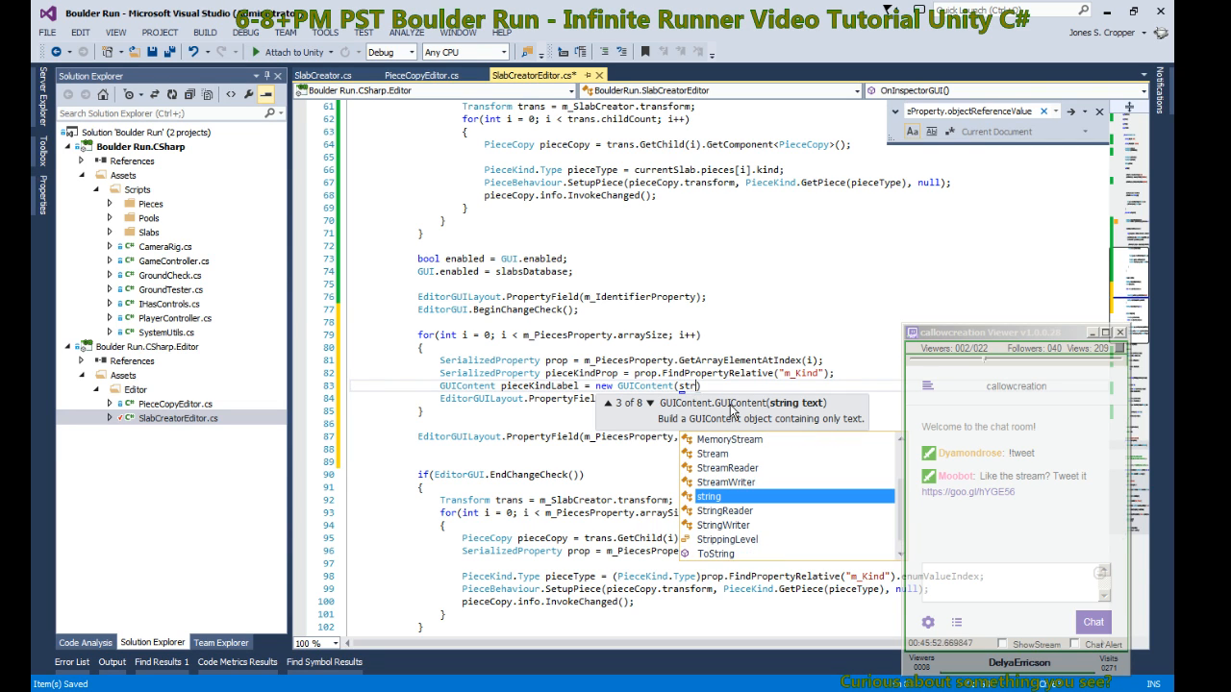
pyautogui.write('.Concat("')
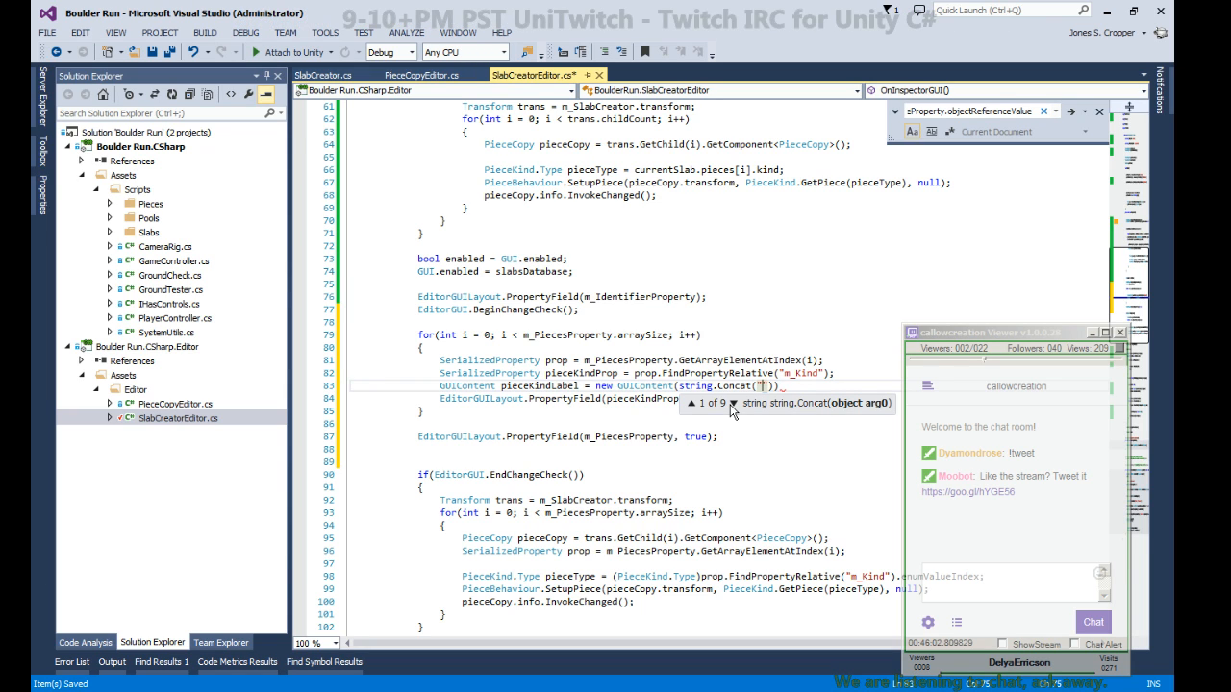
pyautogui.write('Kind')
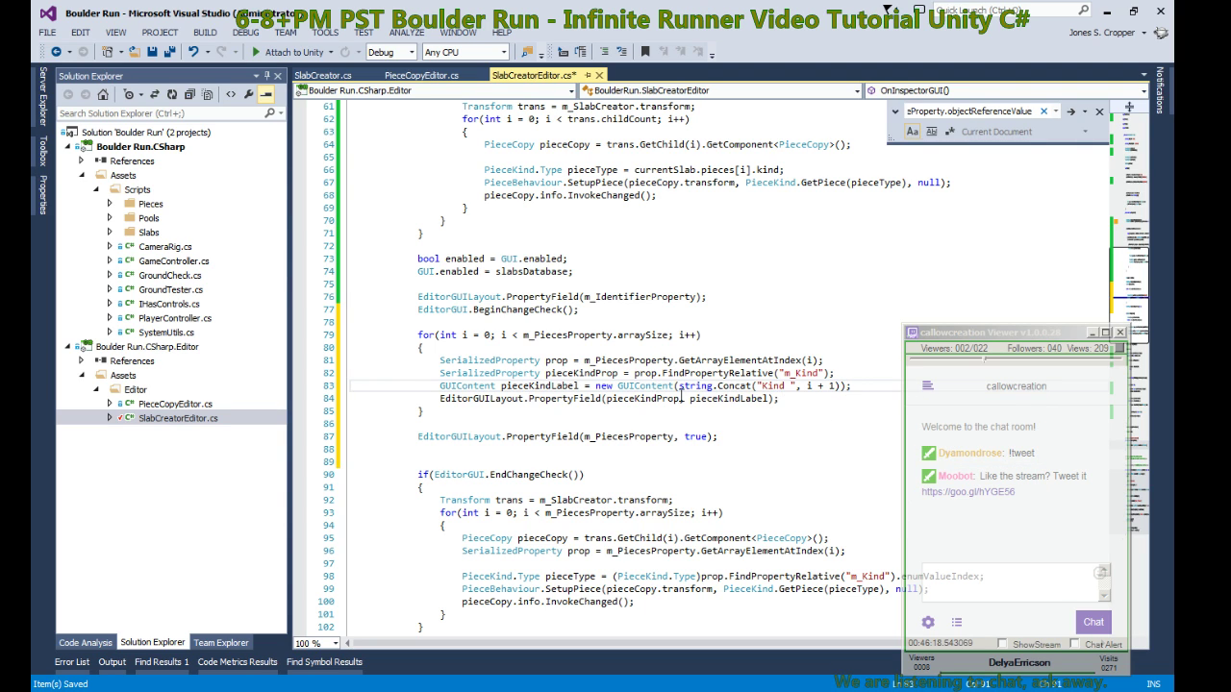
pyautogui.moveTo(773, 385)
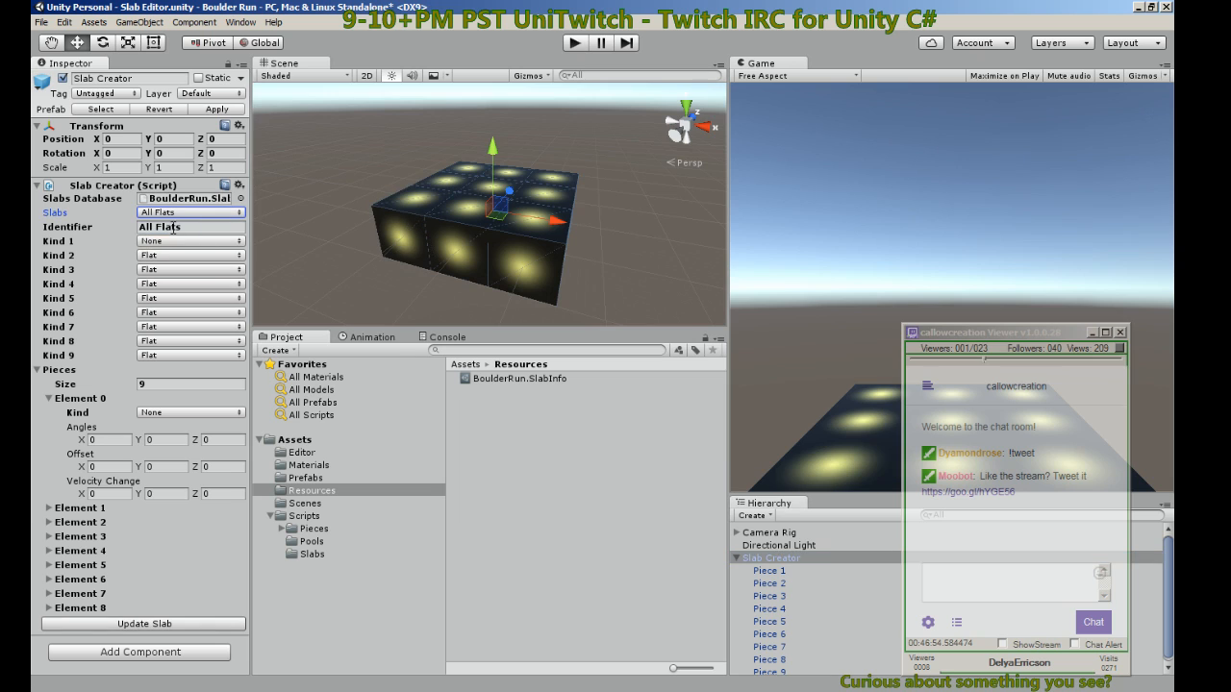
# Step: On the Ramp 1 slab set Kind 2 to Ramp and Kind 5 to Hill
pyautogui.click(188, 212)
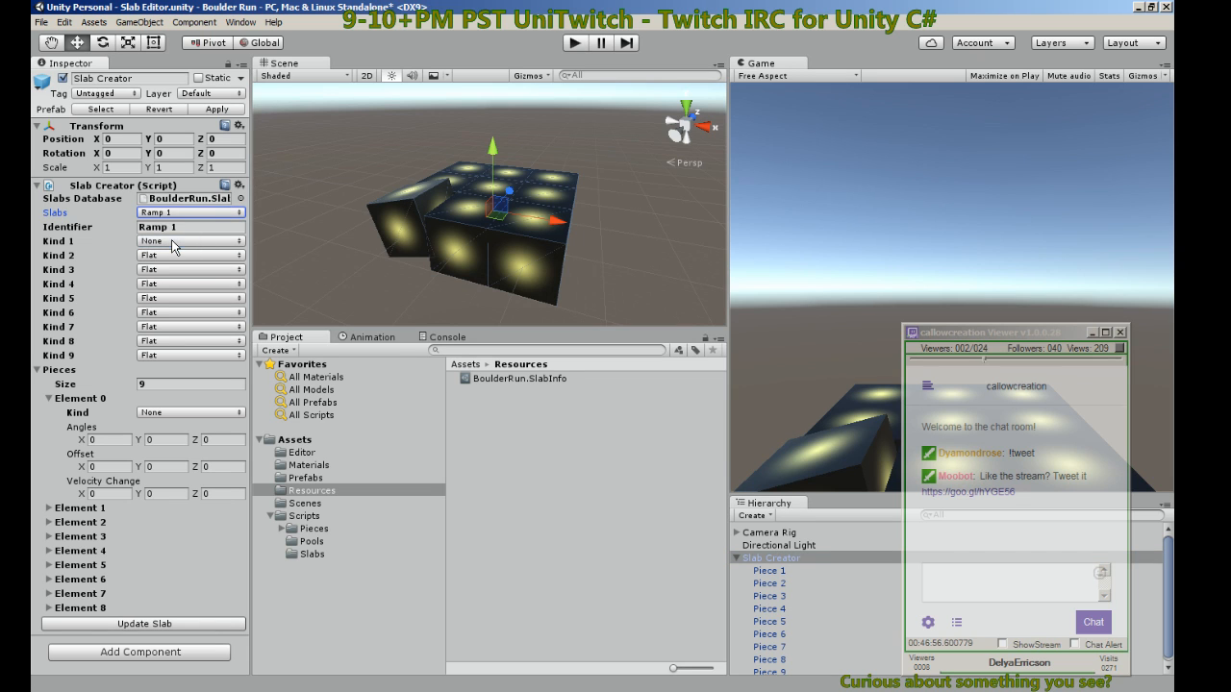
pyautogui.click(188, 254)
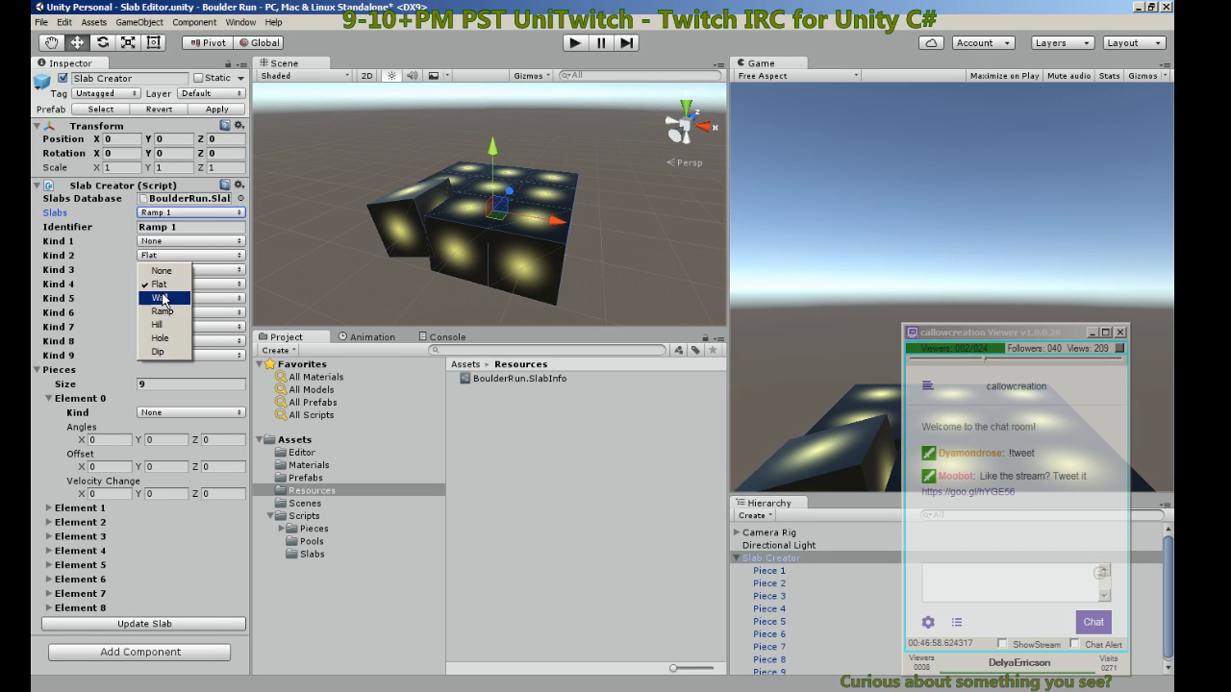
pyautogui.click(177, 311)
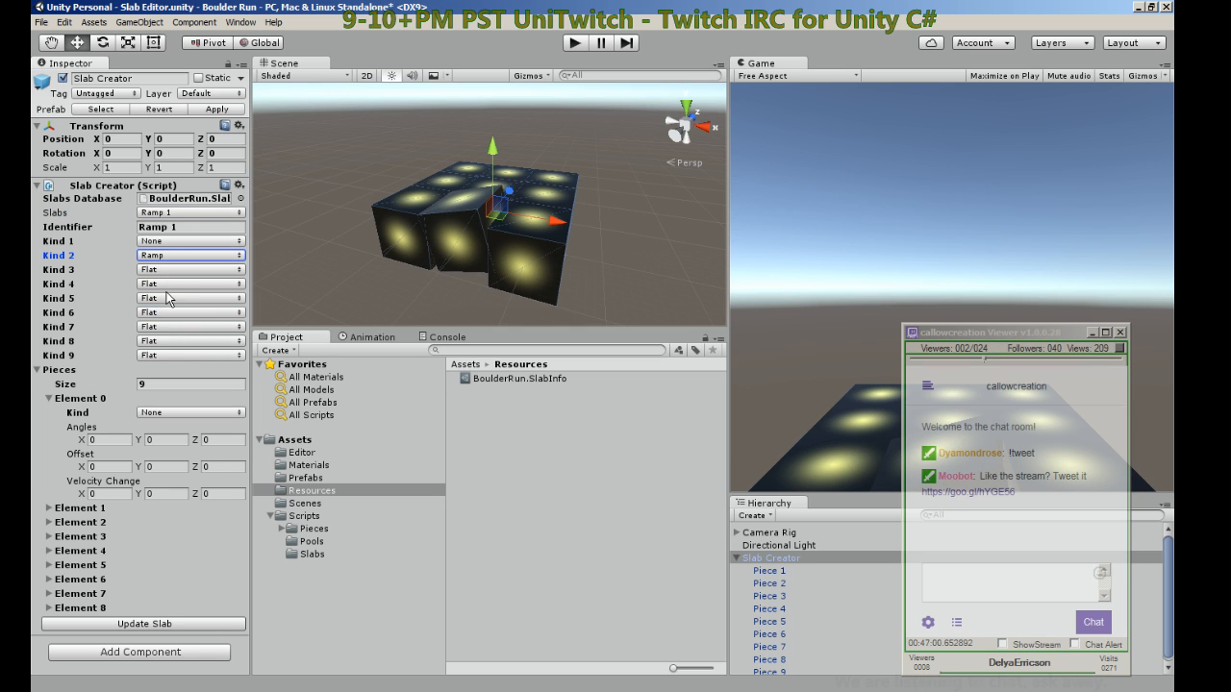
pyautogui.click(188, 298)
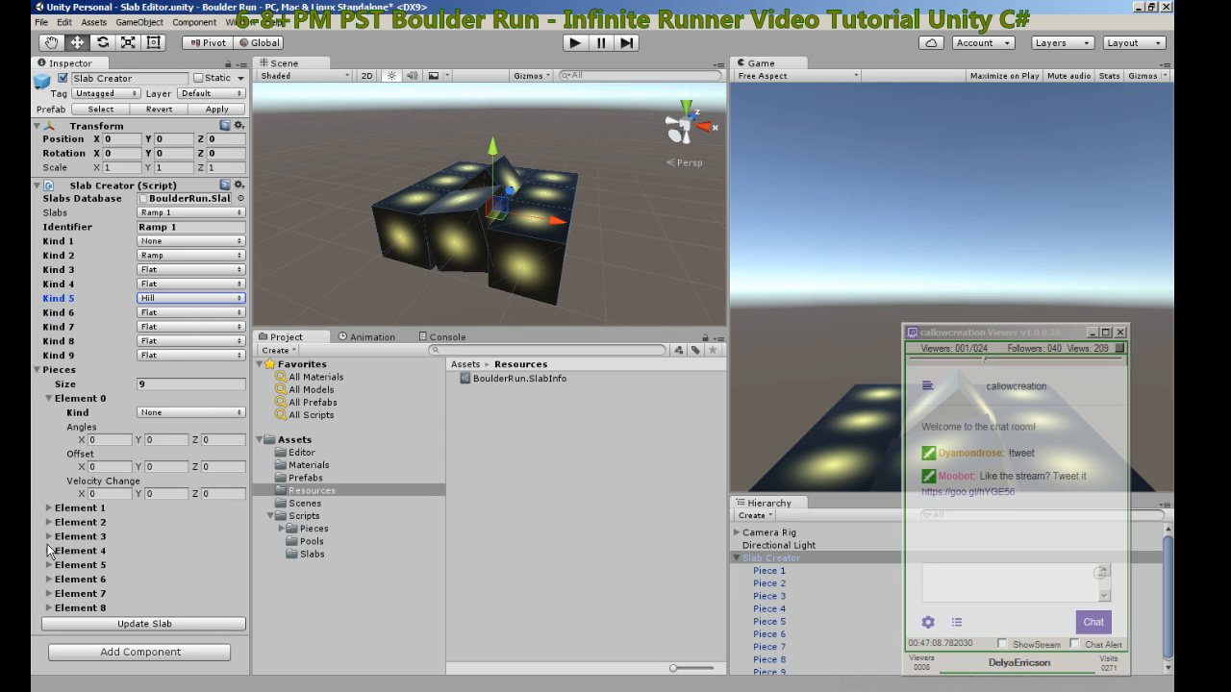
# Step: Expand Pieces Element 3 to check its settings against the Kind fields
pyautogui.click(58, 546)
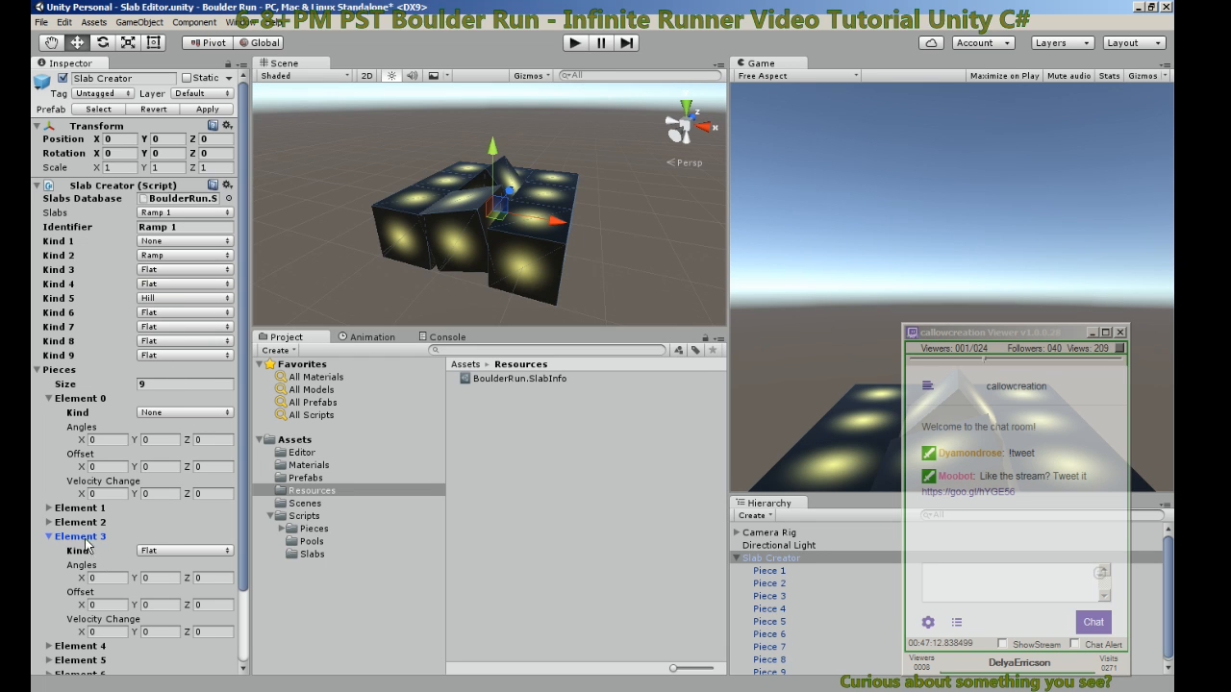
pyautogui.click(183, 283)
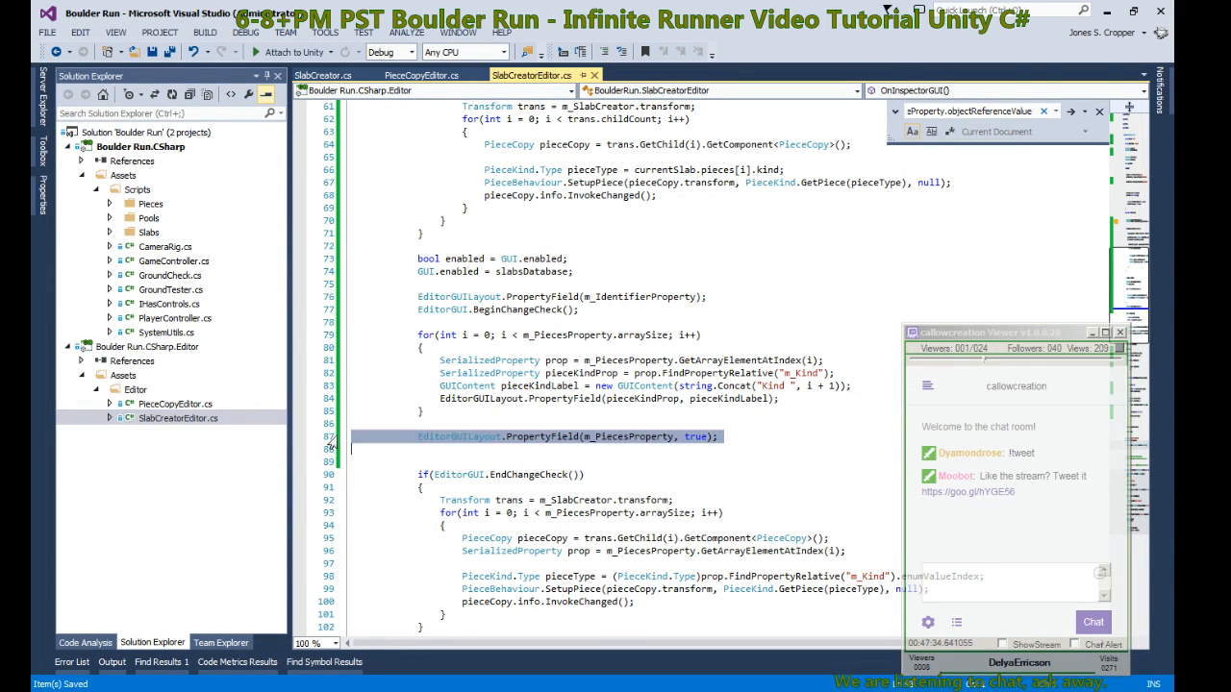
# Step: Remove the line drawing the whole m_PiecesProperty array after the Kind loop
pyautogui.press('Delete')
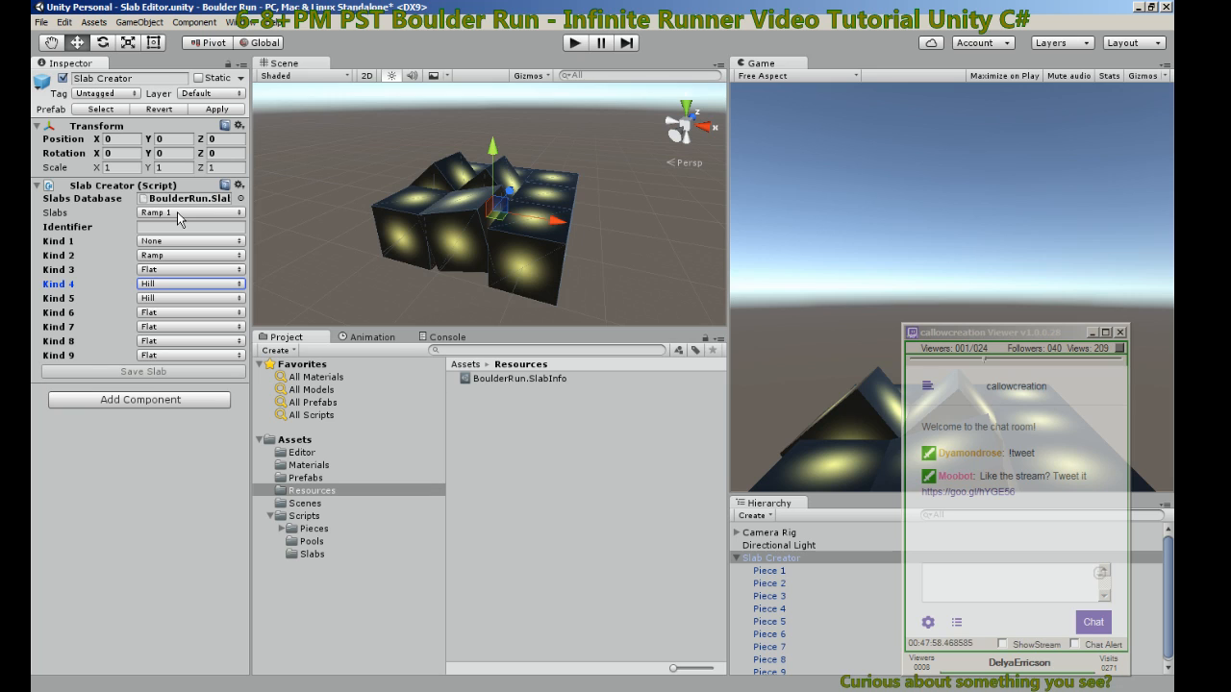
# Step: On the All Flats slab set Kinds 1, 2, 4 and 5 to Flat and update the slab
pyautogui.click(188, 212)
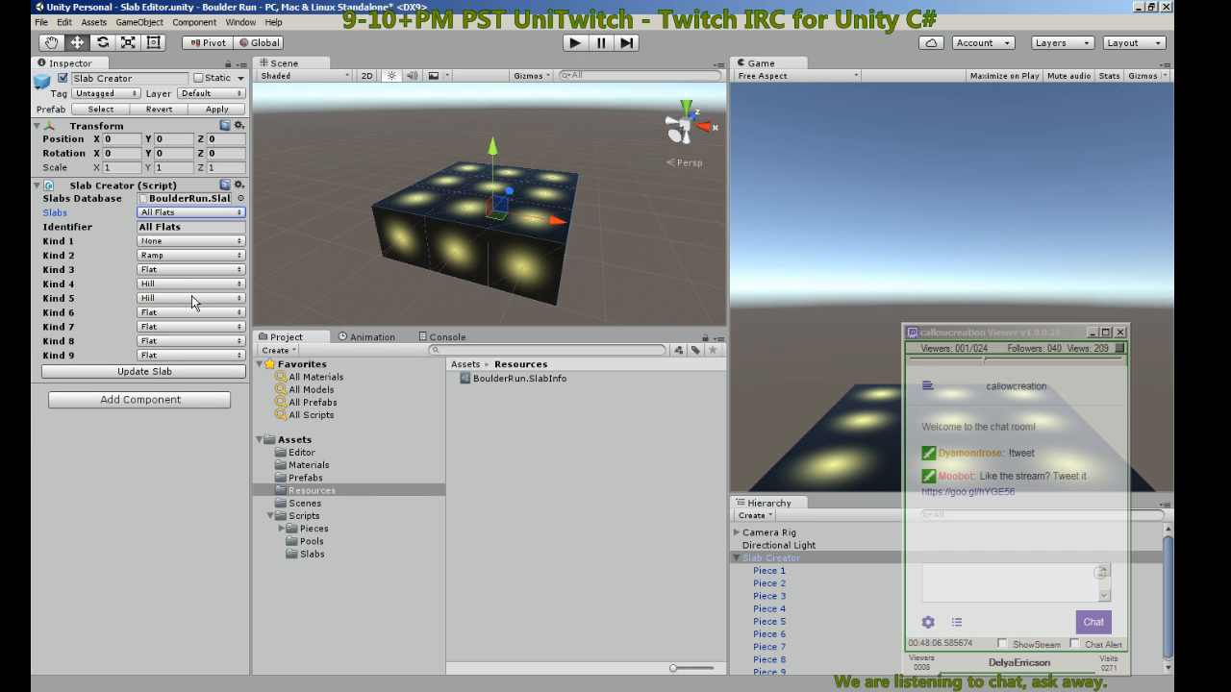
pyautogui.click(190, 296)
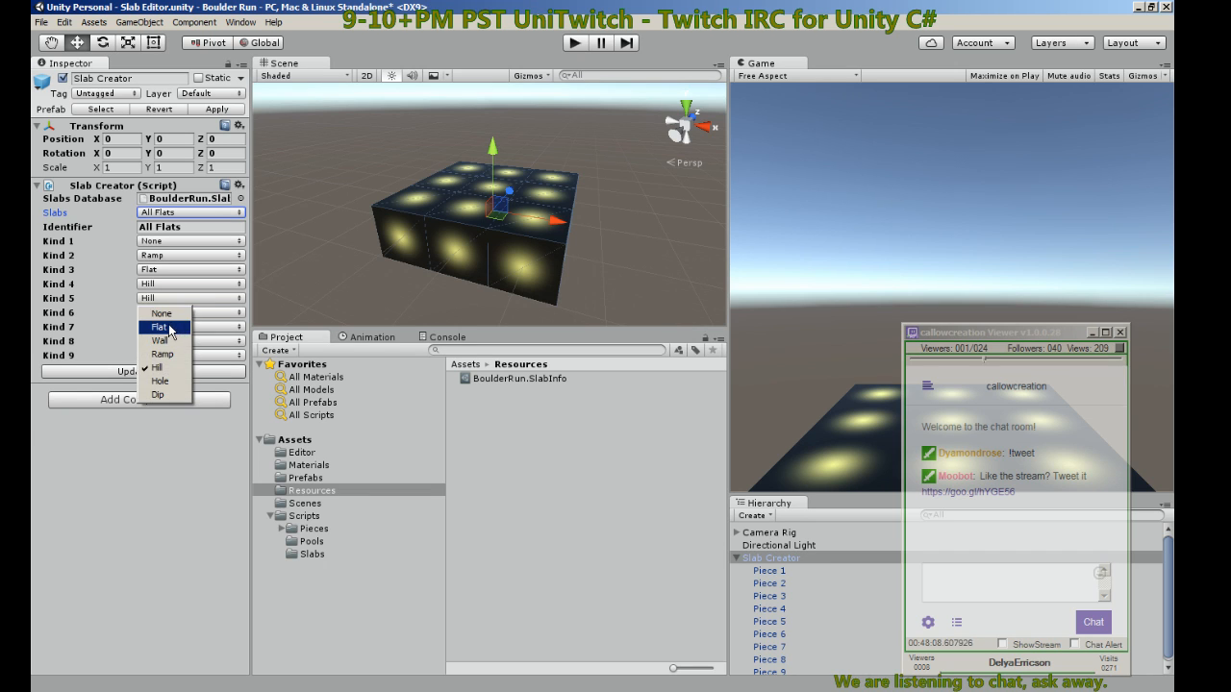
pyautogui.click(158, 327)
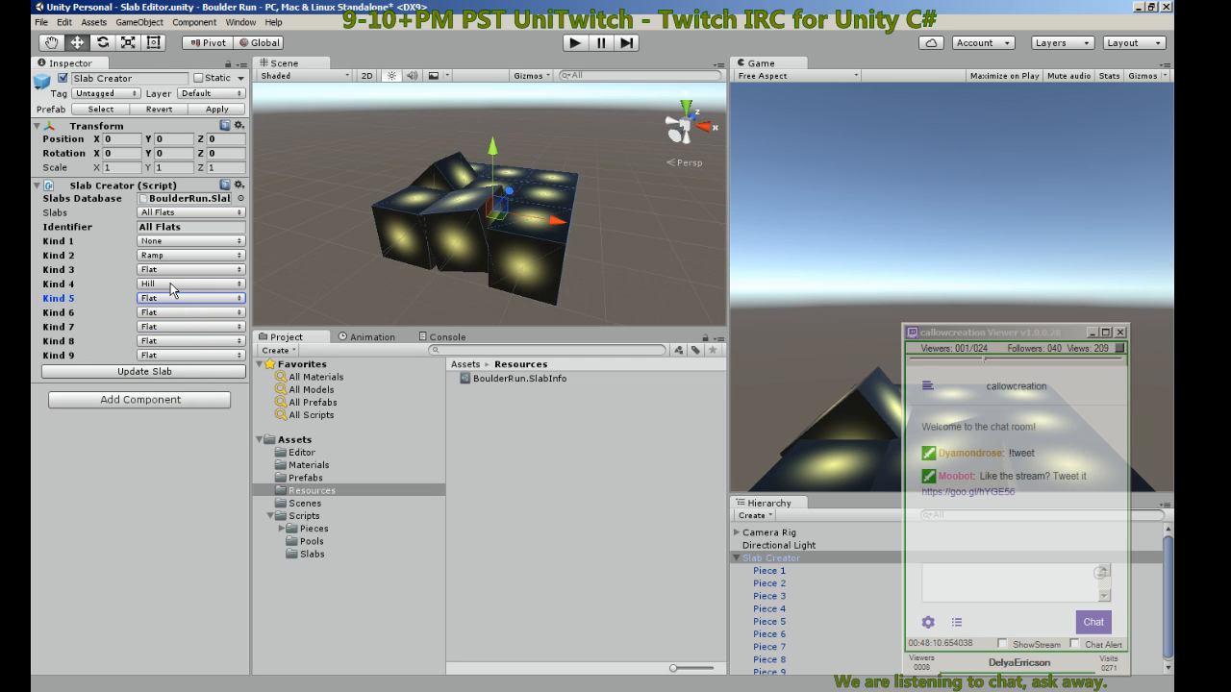
pyautogui.click(188, 296)
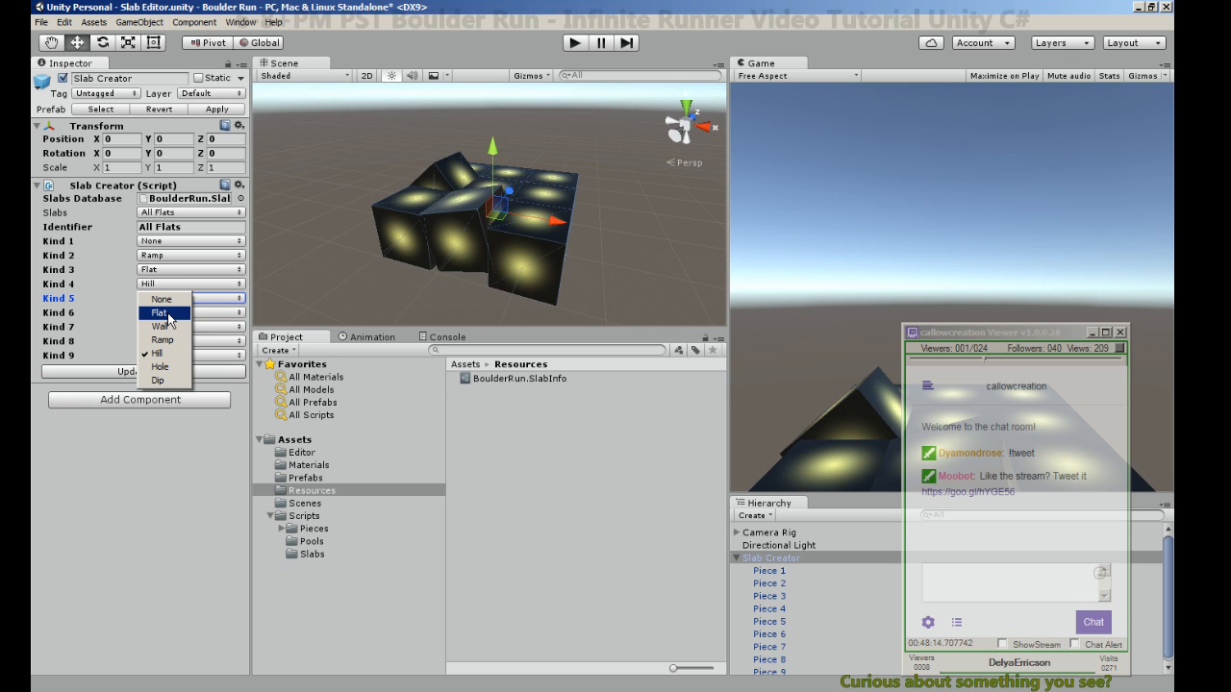
pyautogui.click(158, 312)
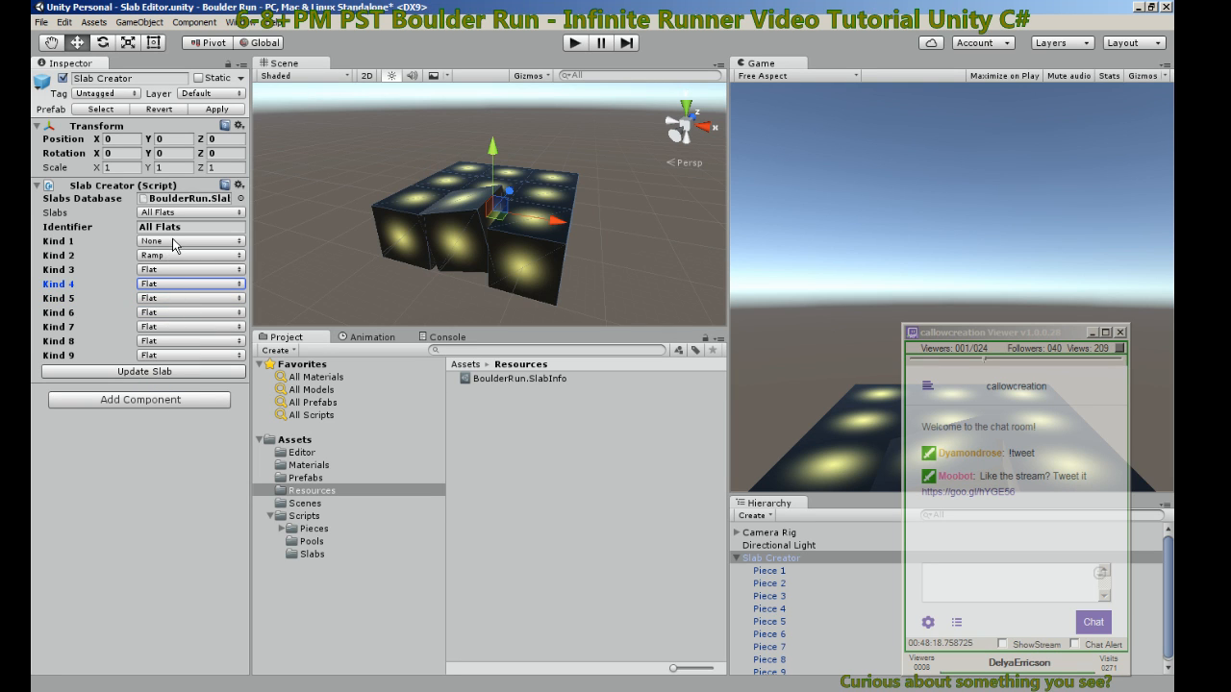
pyautogui.click(189, 241)
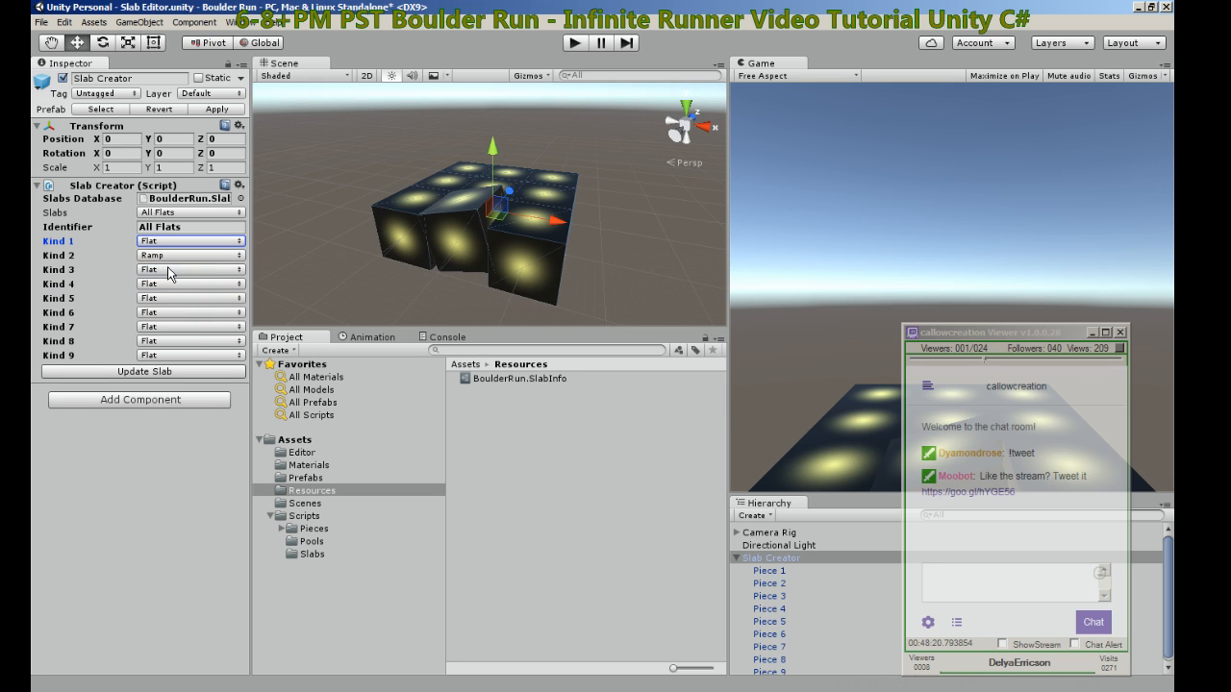
pyautogui.click(188, 254)
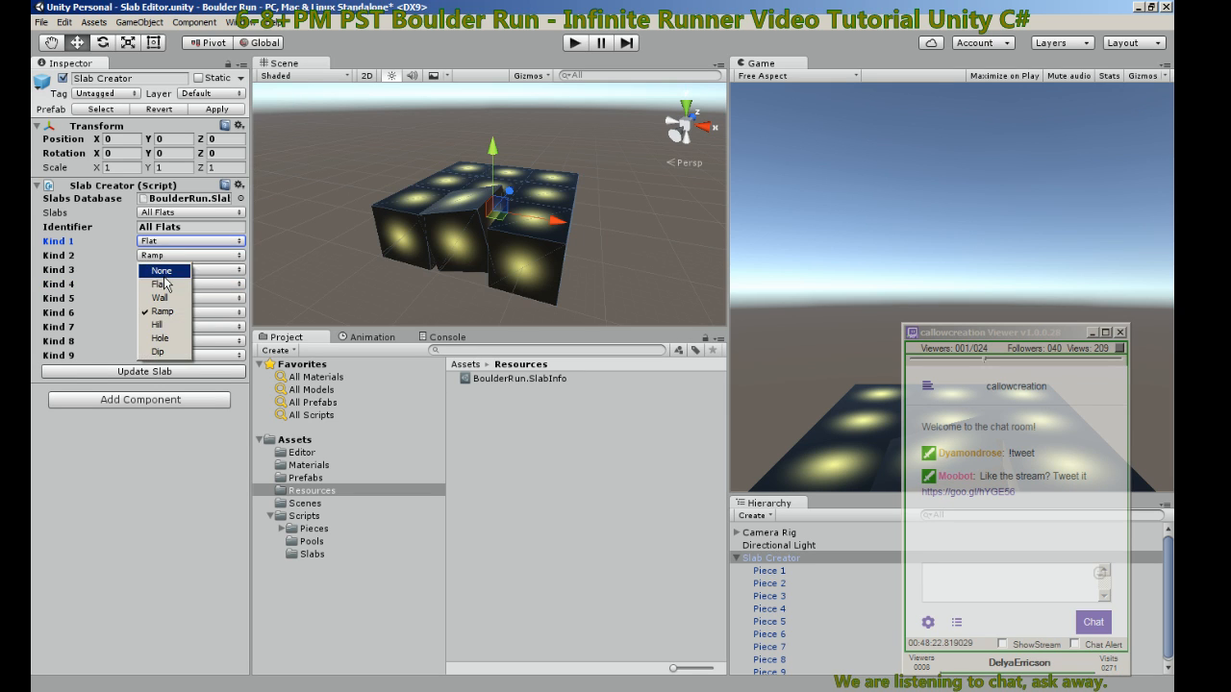
pyautogui.click(162, 284)
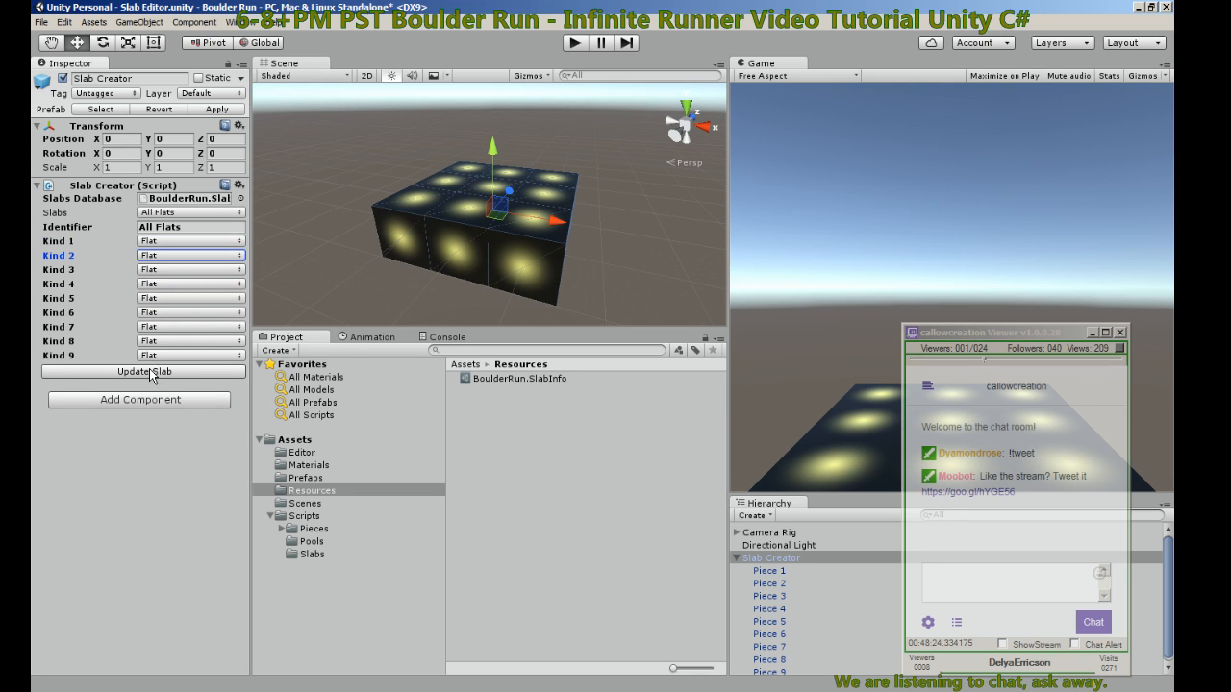
pyautogui.click(189, 240)
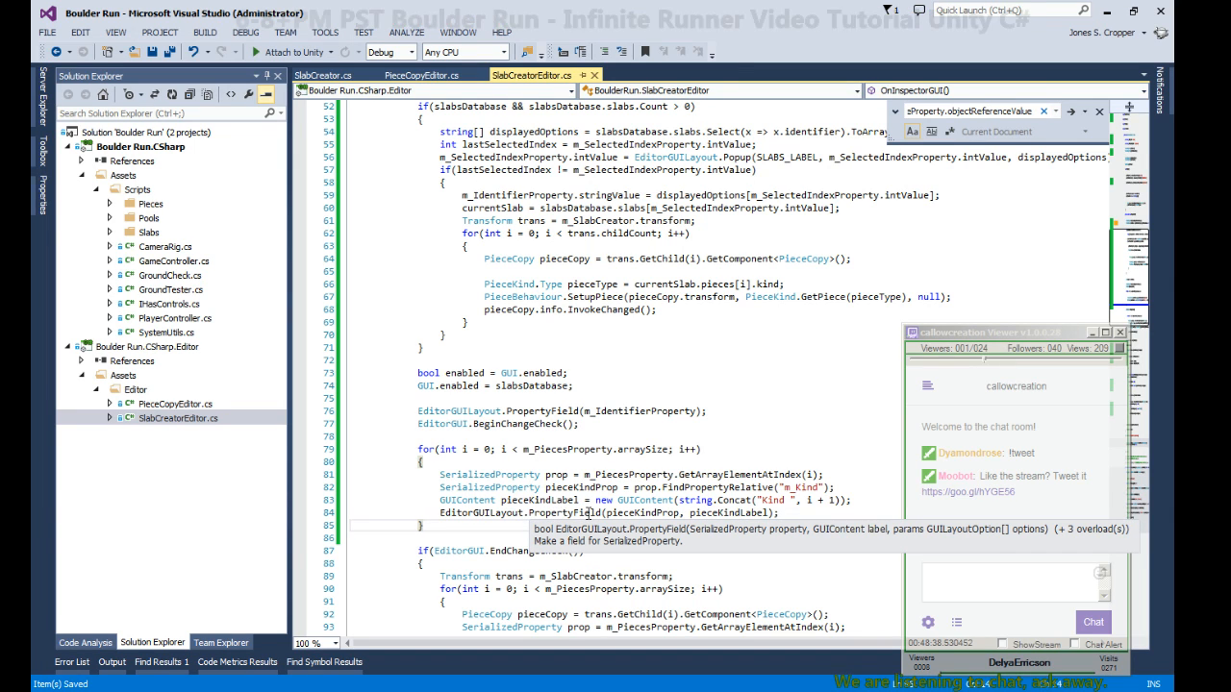
# Step: In the slab-change block set each prop's m_Kind enumValueIndex from pieceType when switching slabs
pyautogui.moveTo(439, 473); pyautogui.dragTo(785, 511)
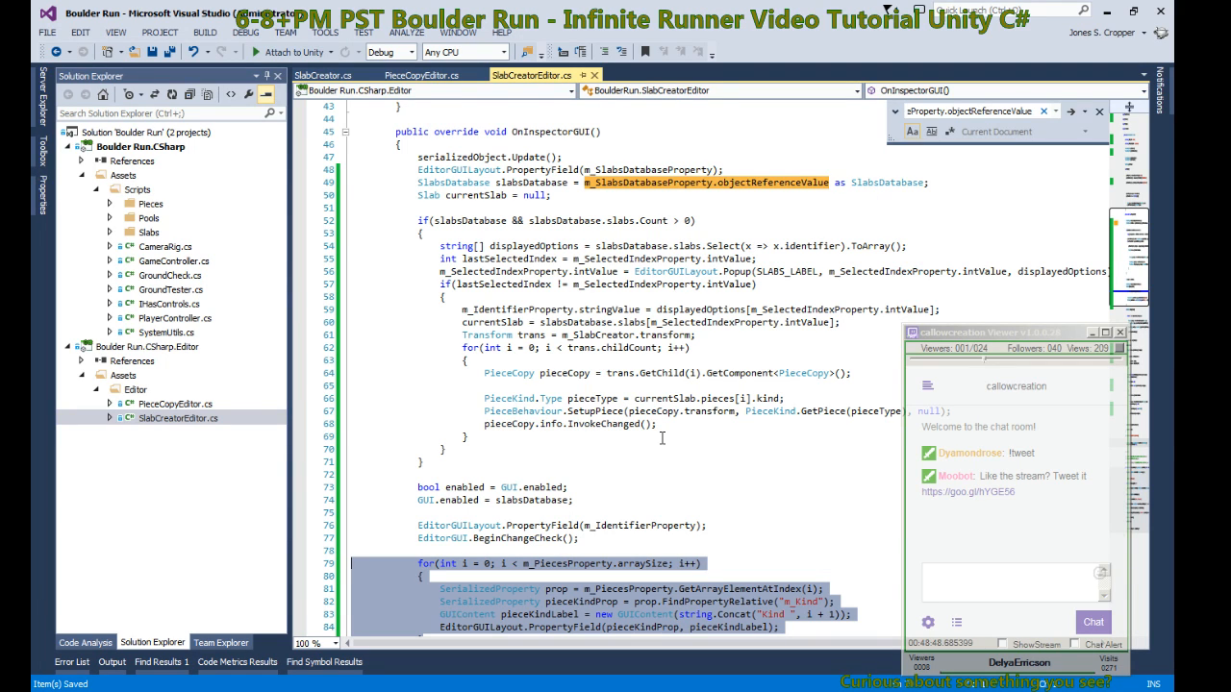
pyautogui.moveTo(664, 412)
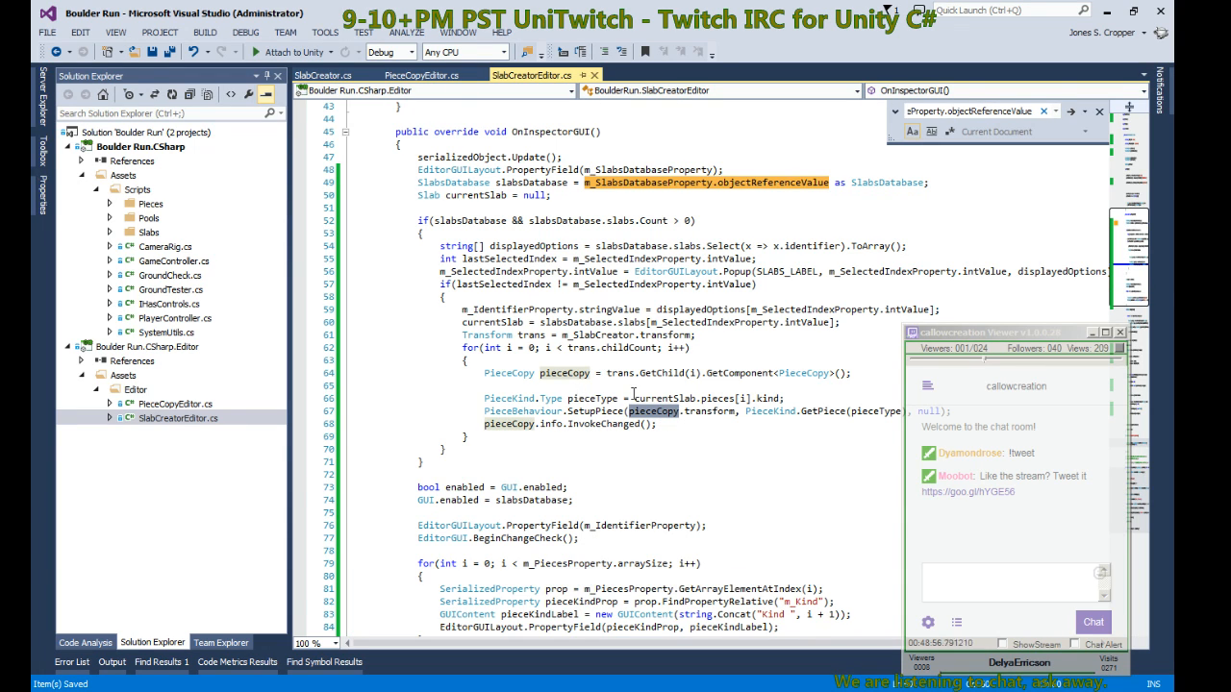
pyautogui.moveTo(765, 399)
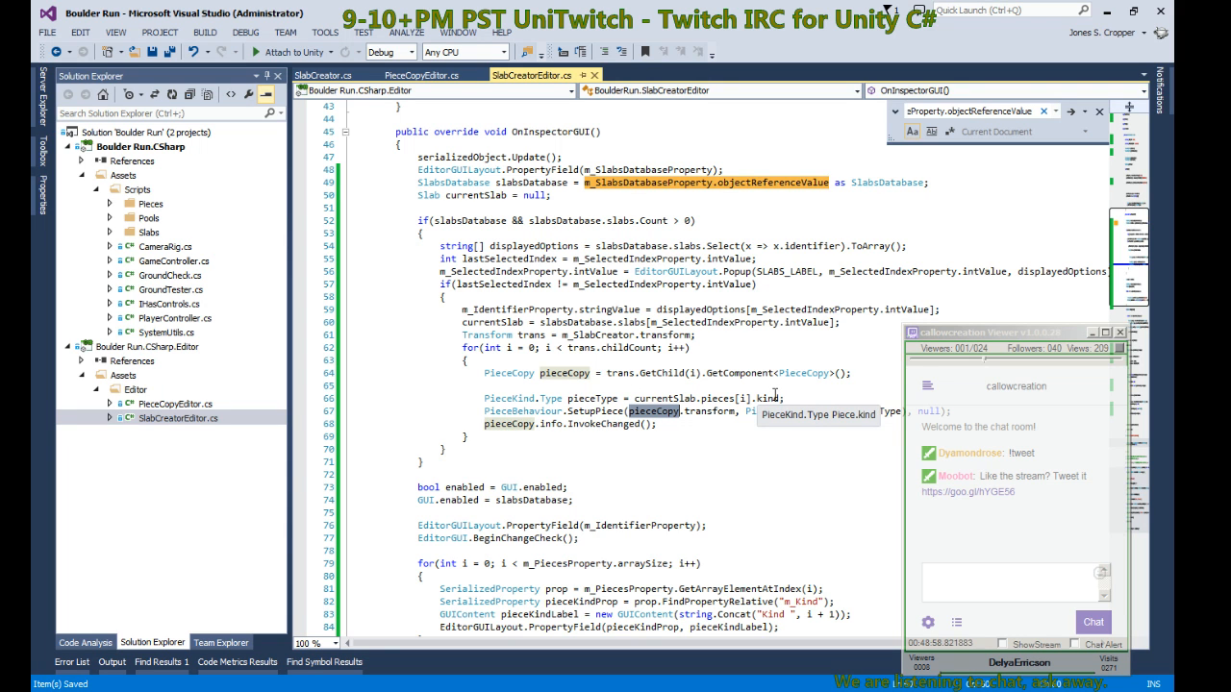
pyautogui.scroll(-3)
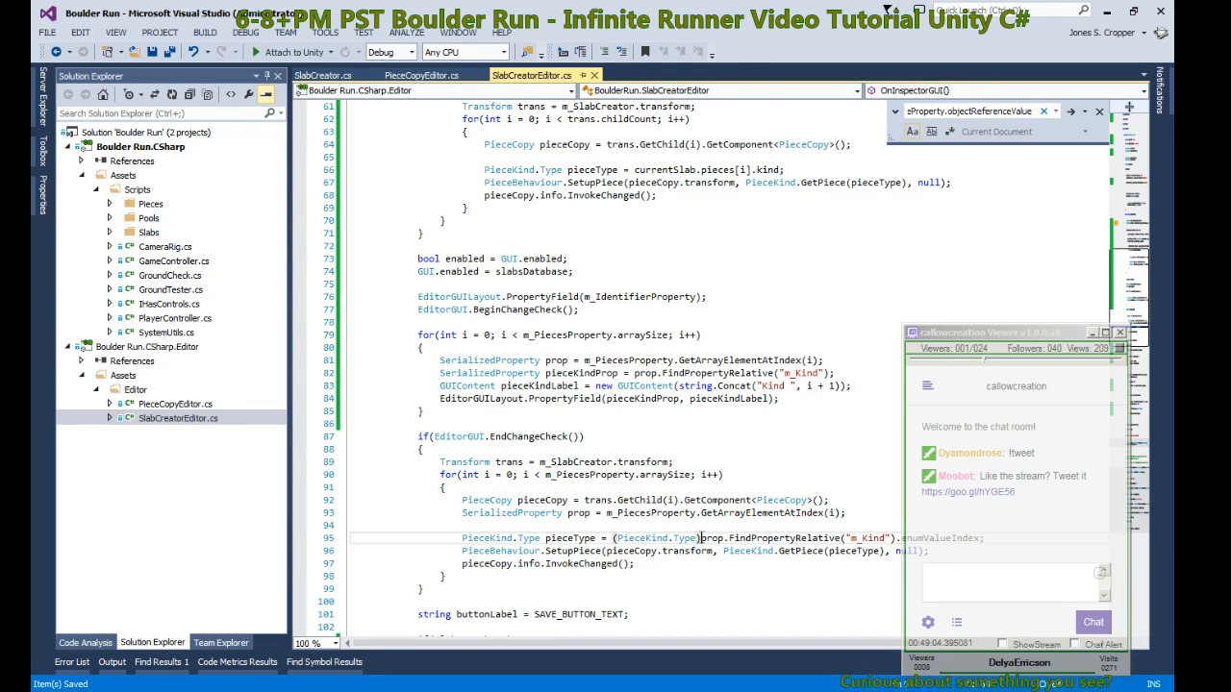
pyautogui.moveTo(704, 538); pyautogui.dragTo(971, 539)
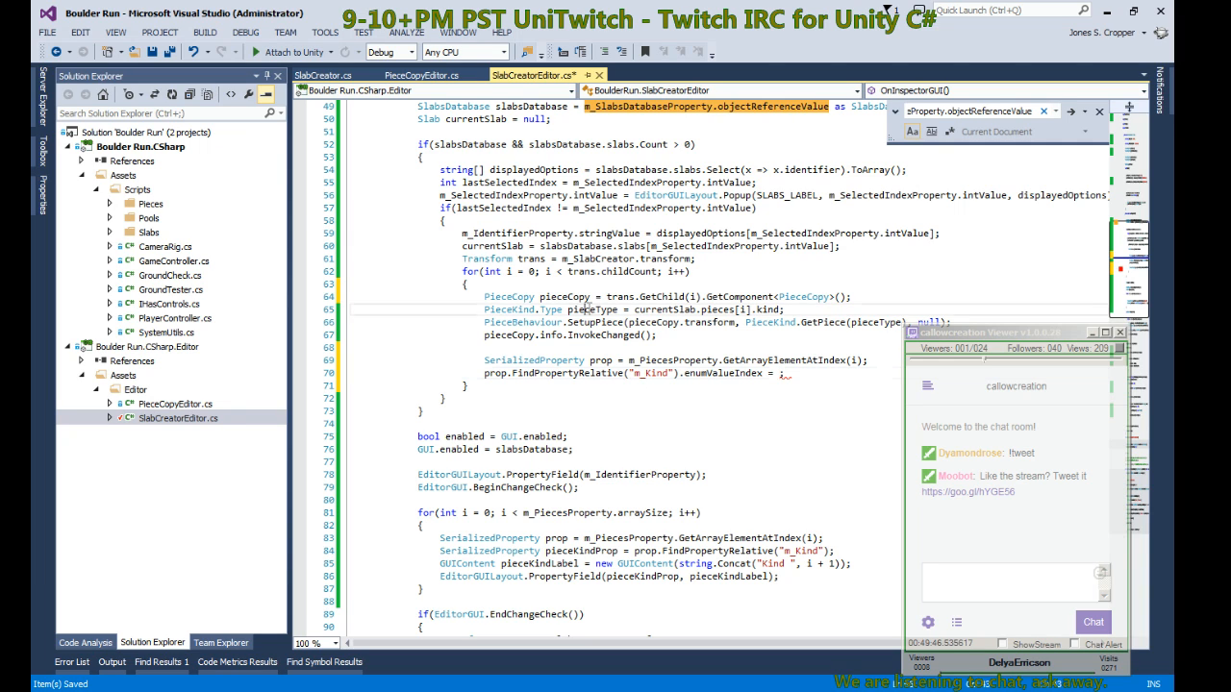
pyautogui.write('pieceType')
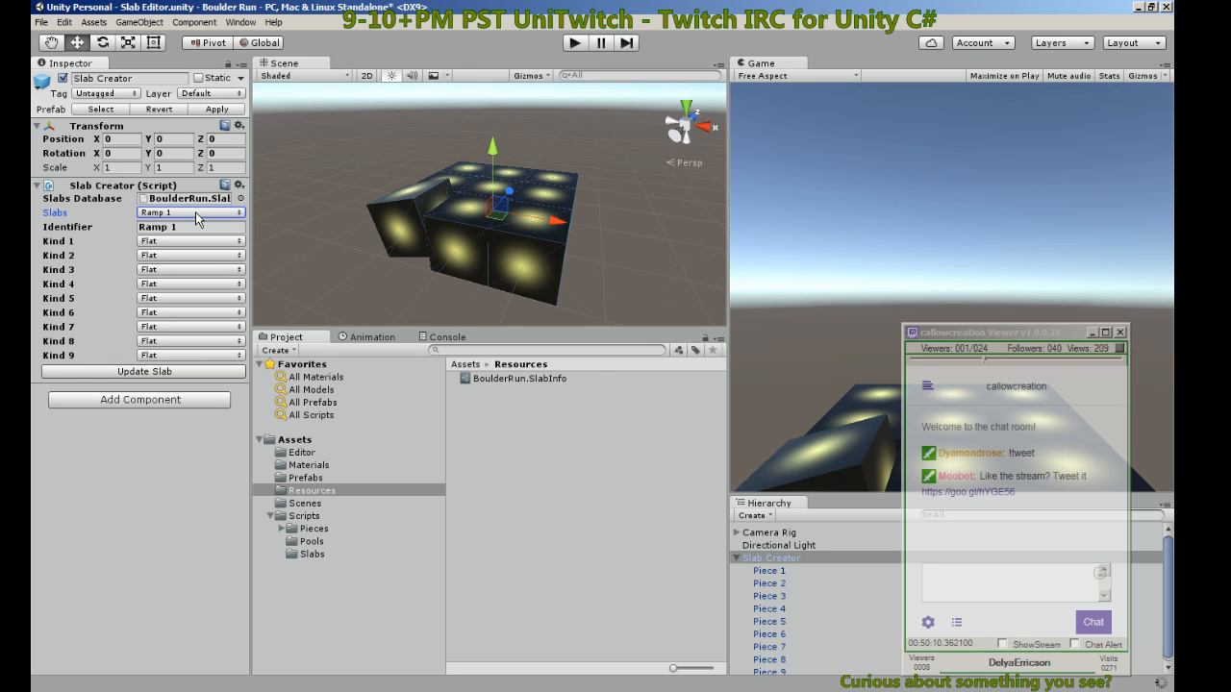
# Step: Reselect Ramp 1 so its Kinds reload, then set Kind 5 to Wall
pyautogui.click(190, 211)
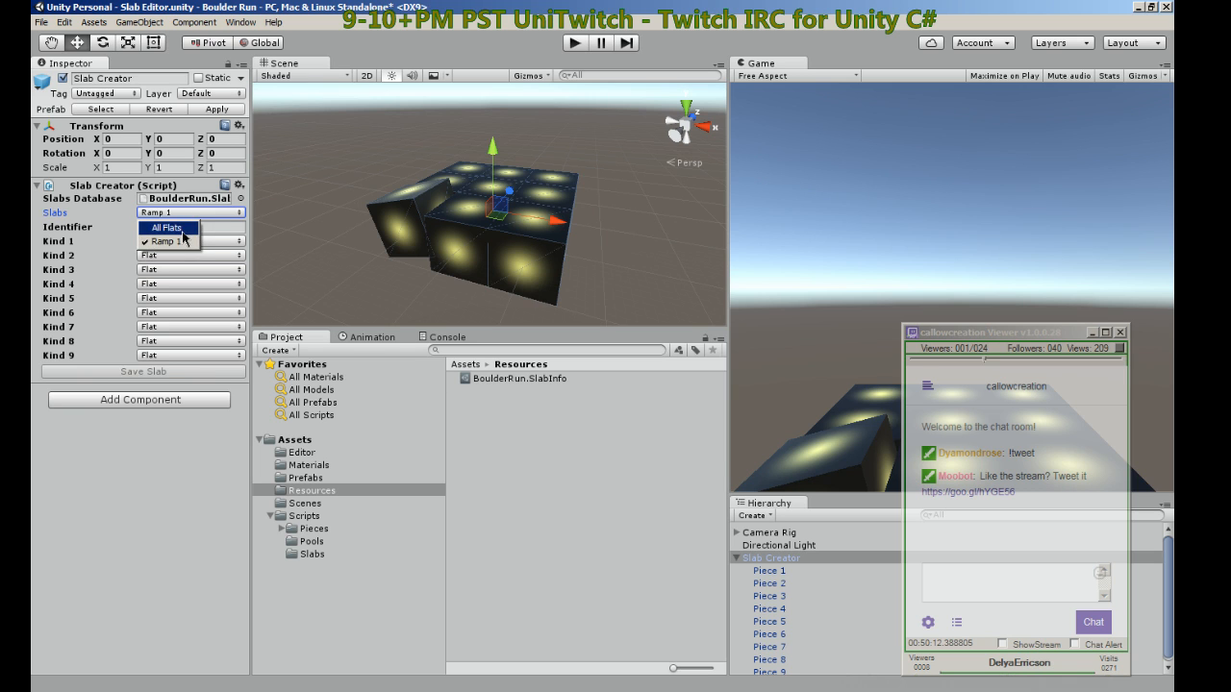
pyautogui.click(177, 242)
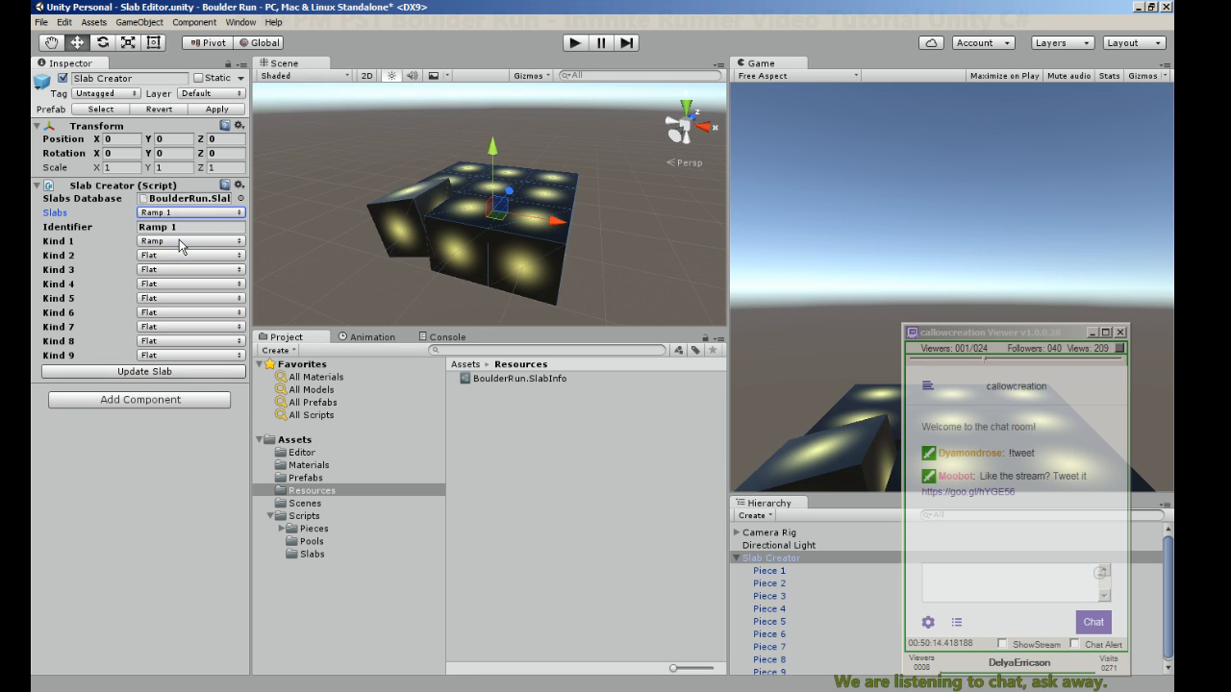
pyautogui.click(189, 296)
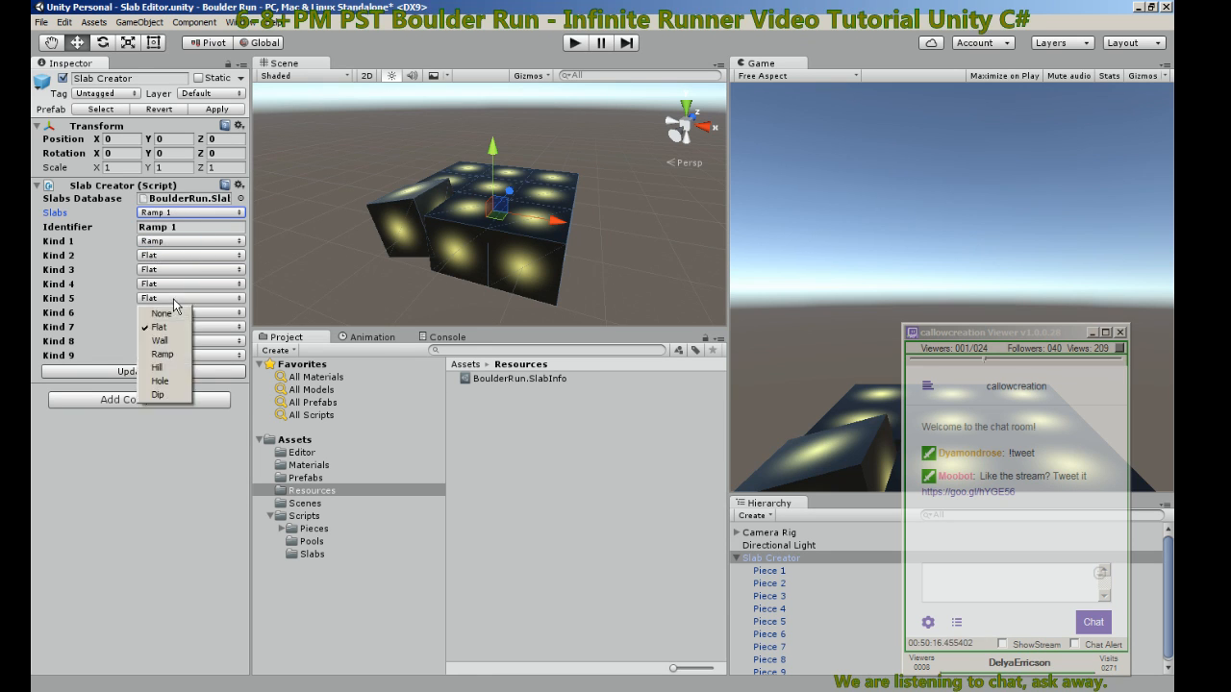
pyautogui.moveTo(157, 368)
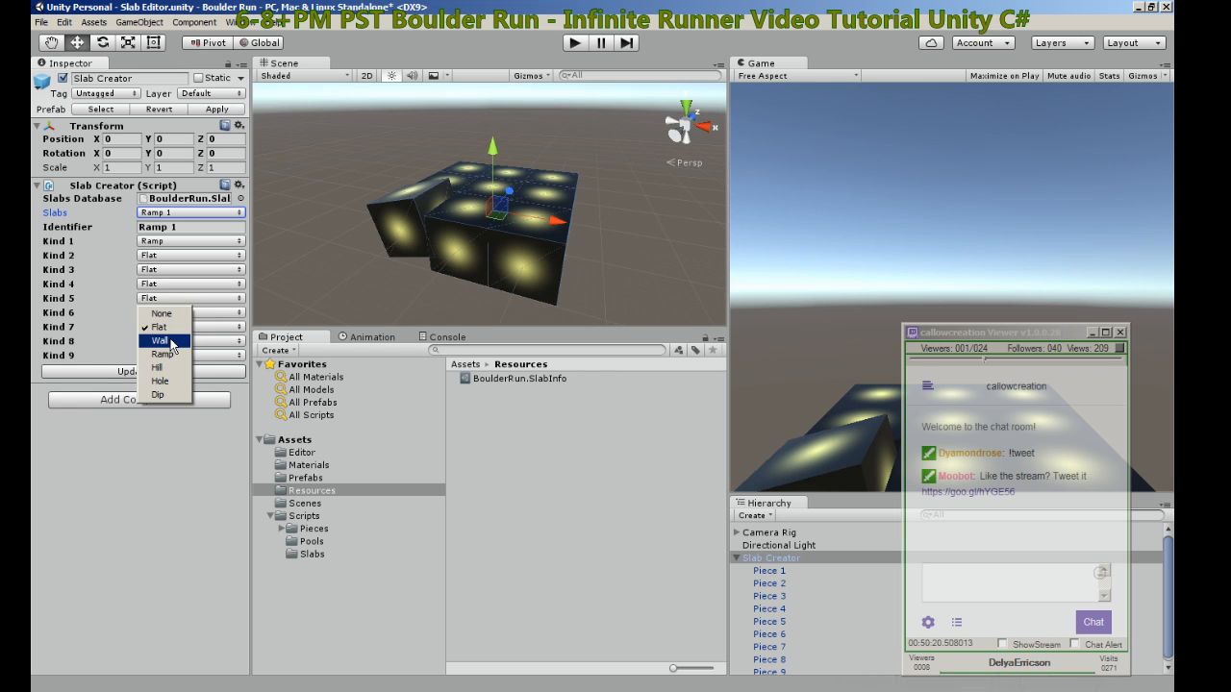
pyautogui.click(161, 343)
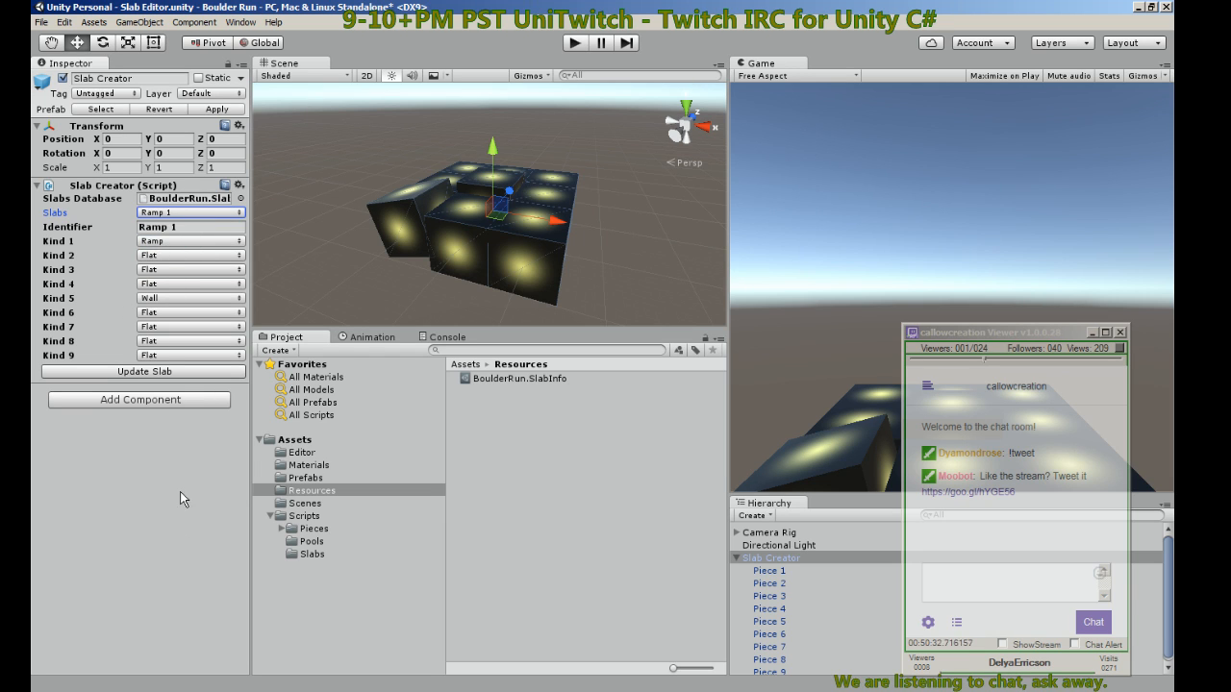
pyautogui.moveTo(417, 408)
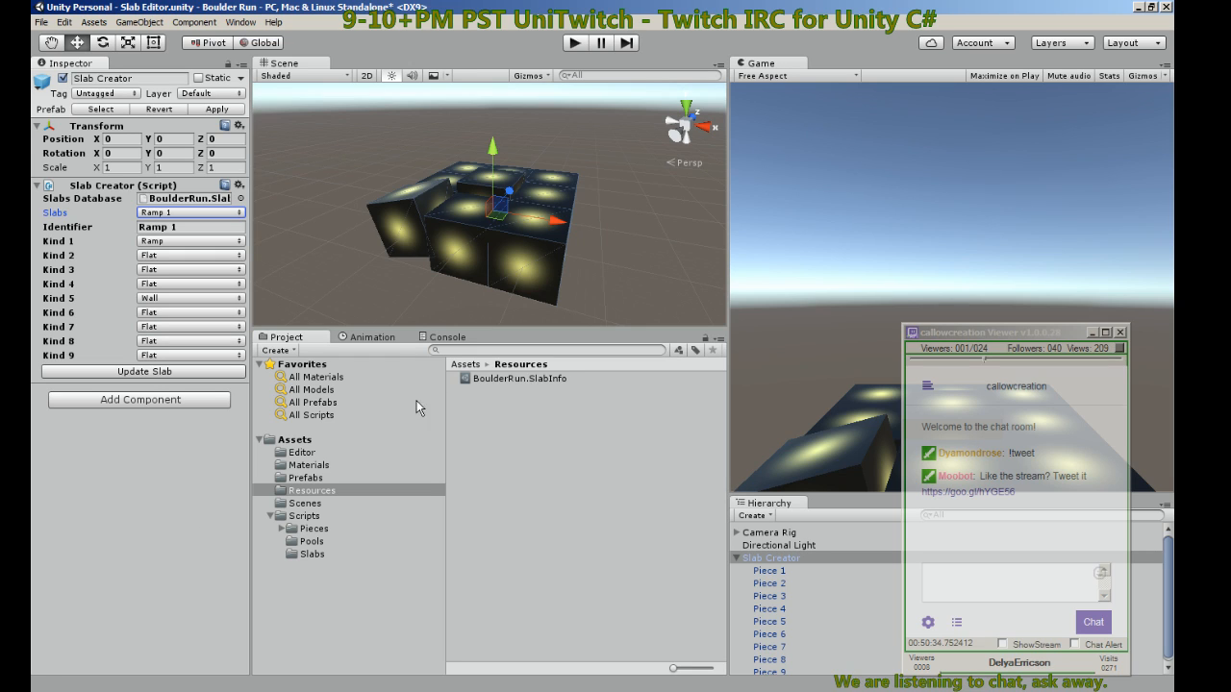
pyautogui.moveTo(123, 301)
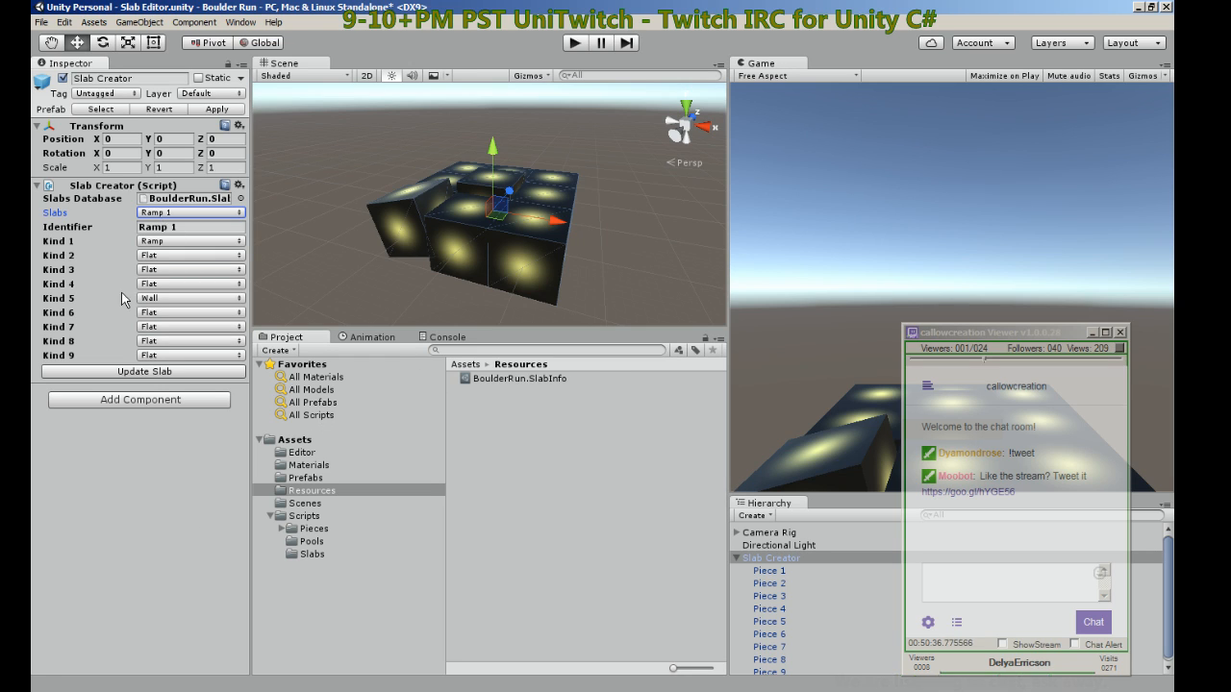